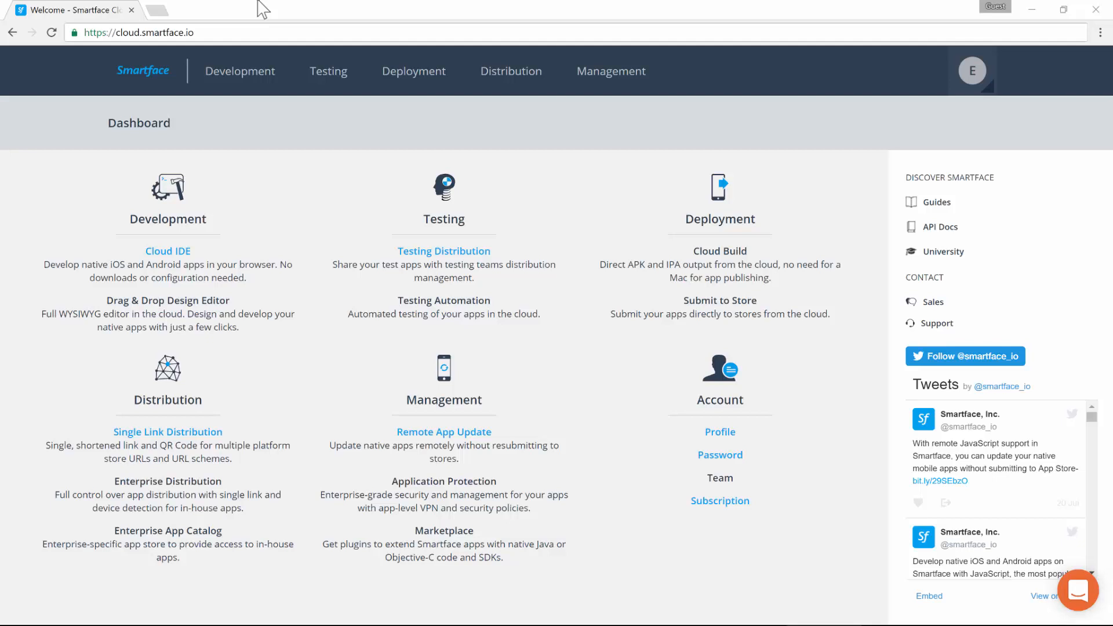
pyautogui.moveTo(242, 17)
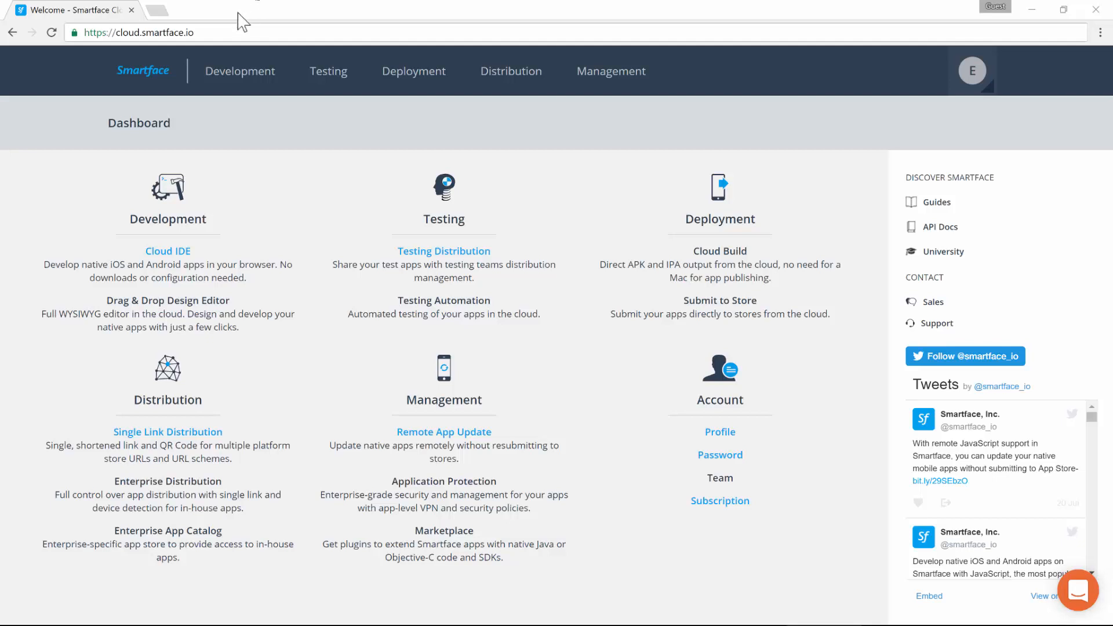
pyautogui.moveTo(93, 102)
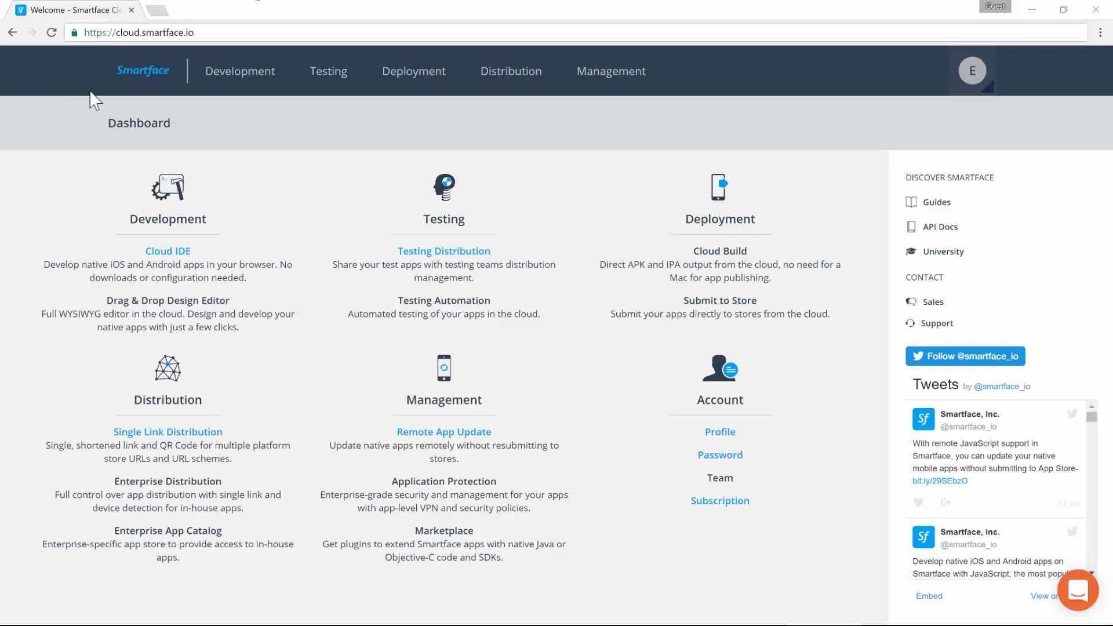
pyautogui.moveTo(576, 131)
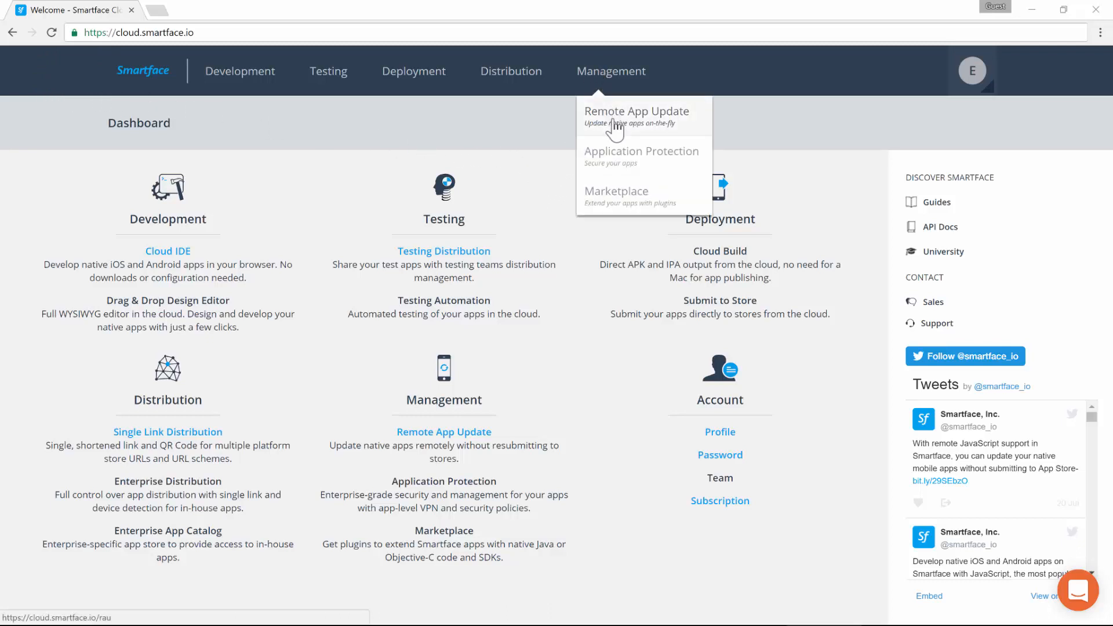
# Create a Remote App Update profile named 'My Remote Update App'.
pyautogui.click(637, 111)
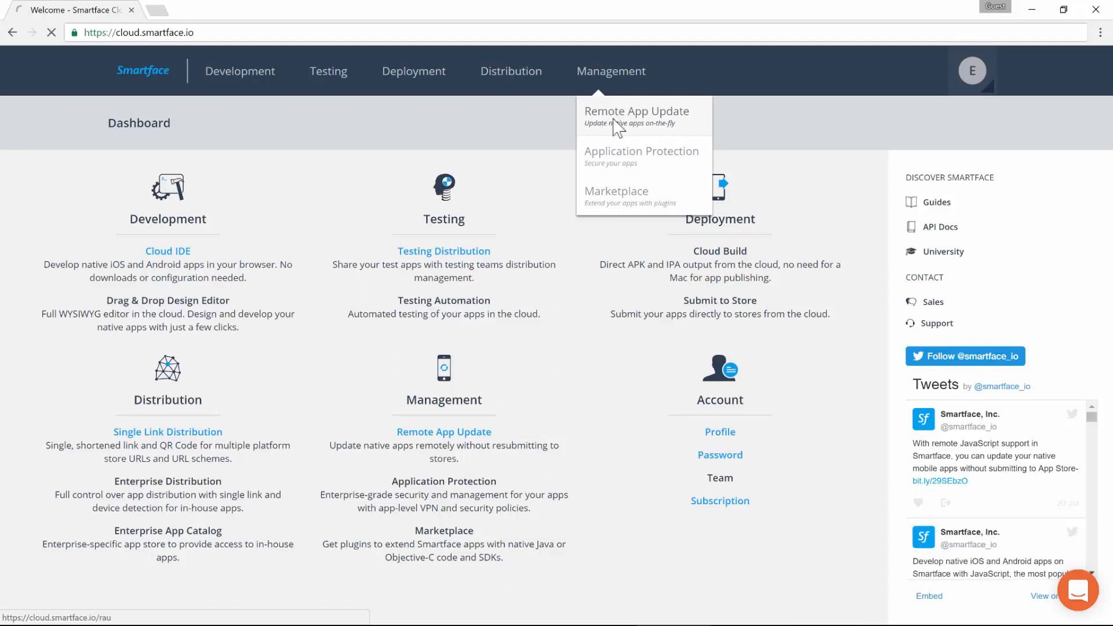
pyautogui.click(636, 111)
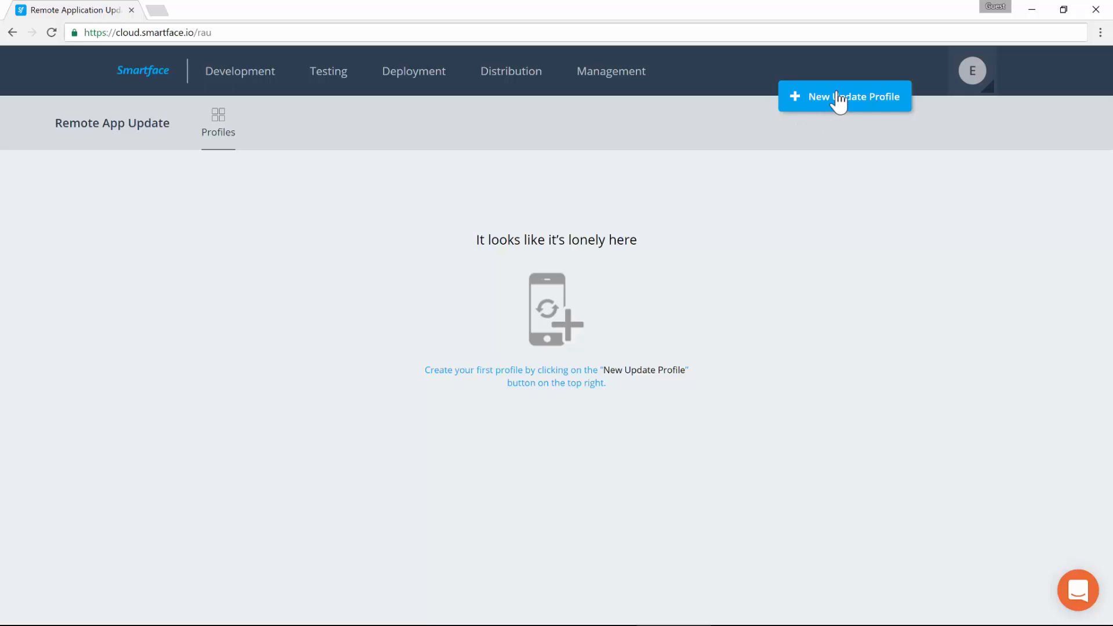
pyautogui.click(845, 97)
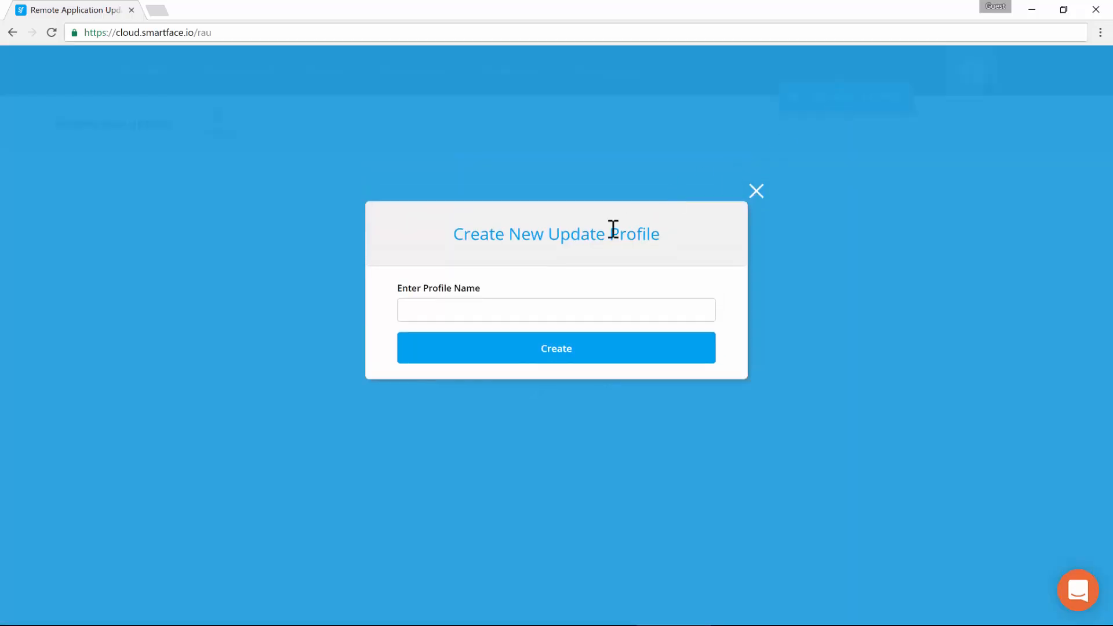
pyautogui.click(557, 309)
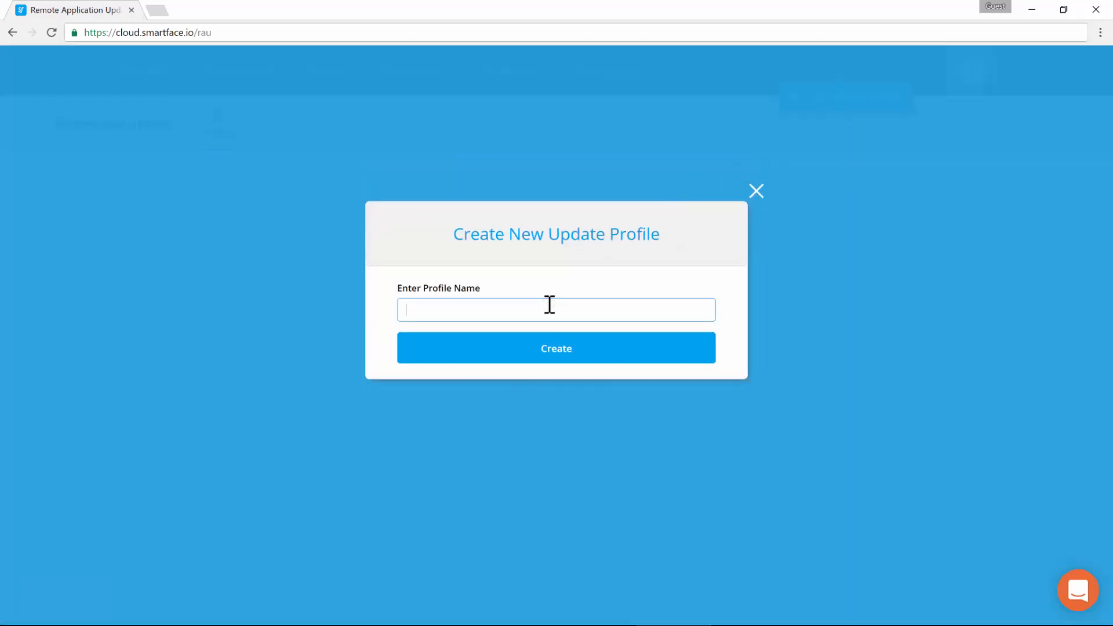
pyautogui.write('My Remote')
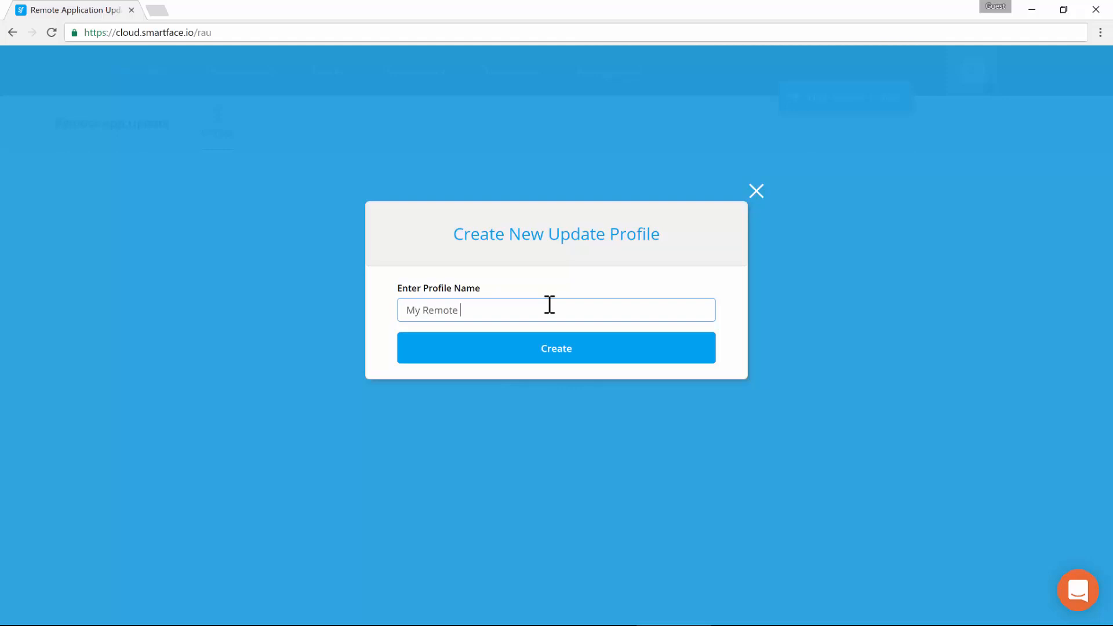
pyautogui.write('Update App')
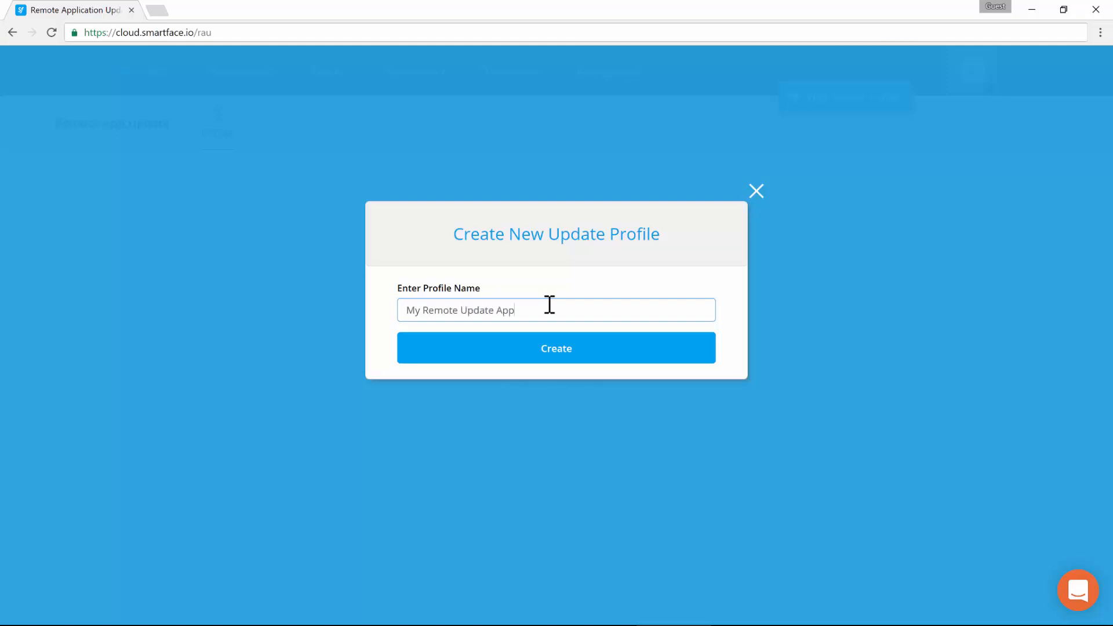
pyautogui.click(557, 348)
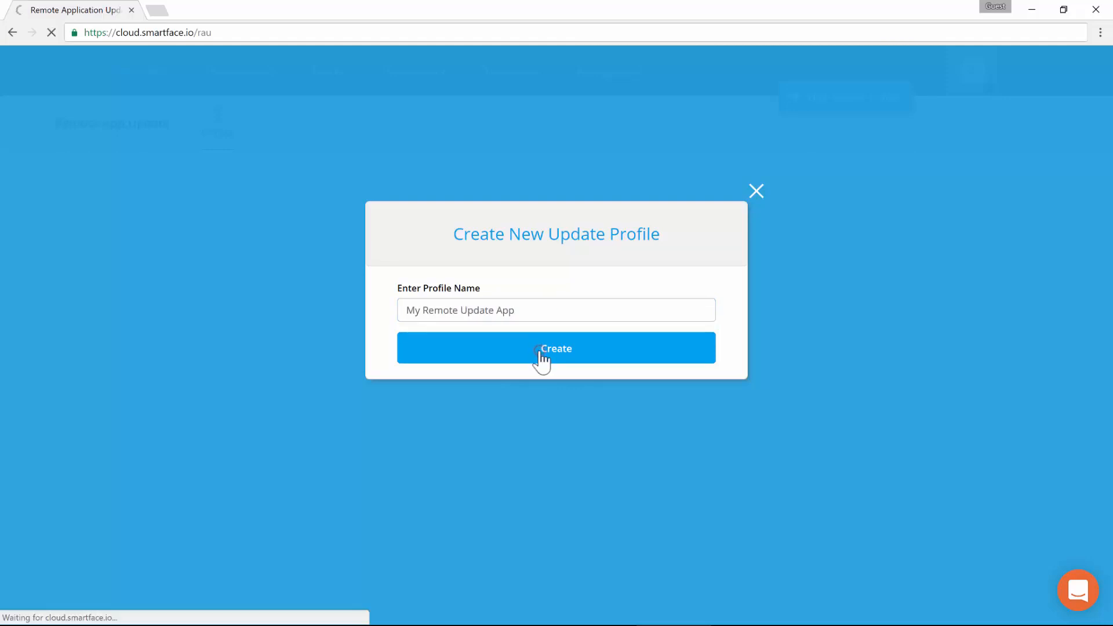
# Show the update profile key of the new My Remote Update App profile.
pyautogui.click(556, 348)
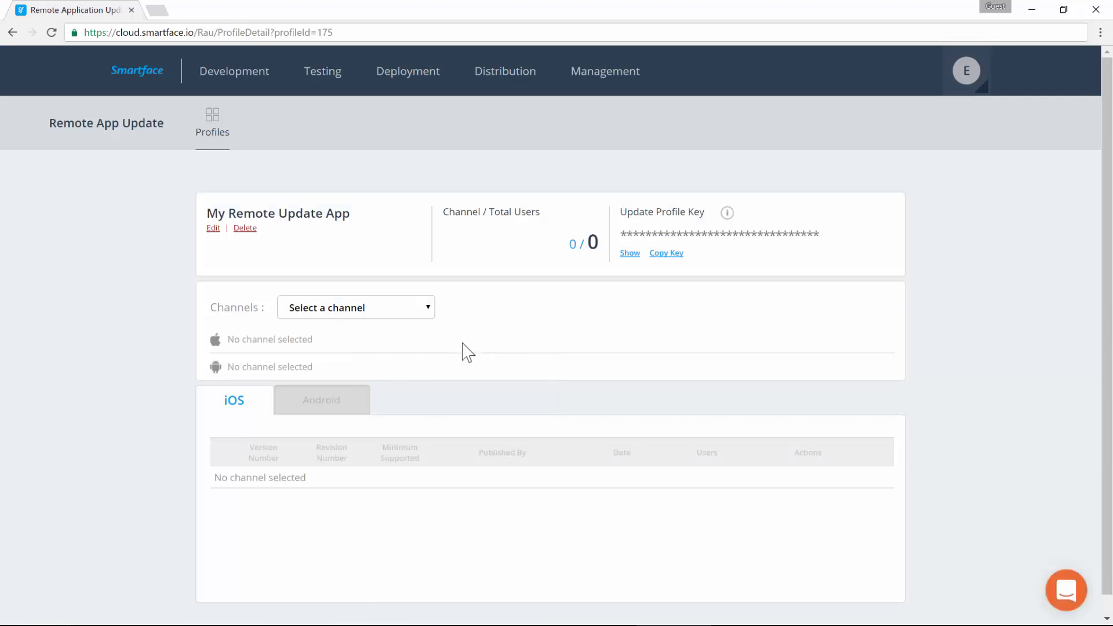
pyautogui.moveTo(638, 269)
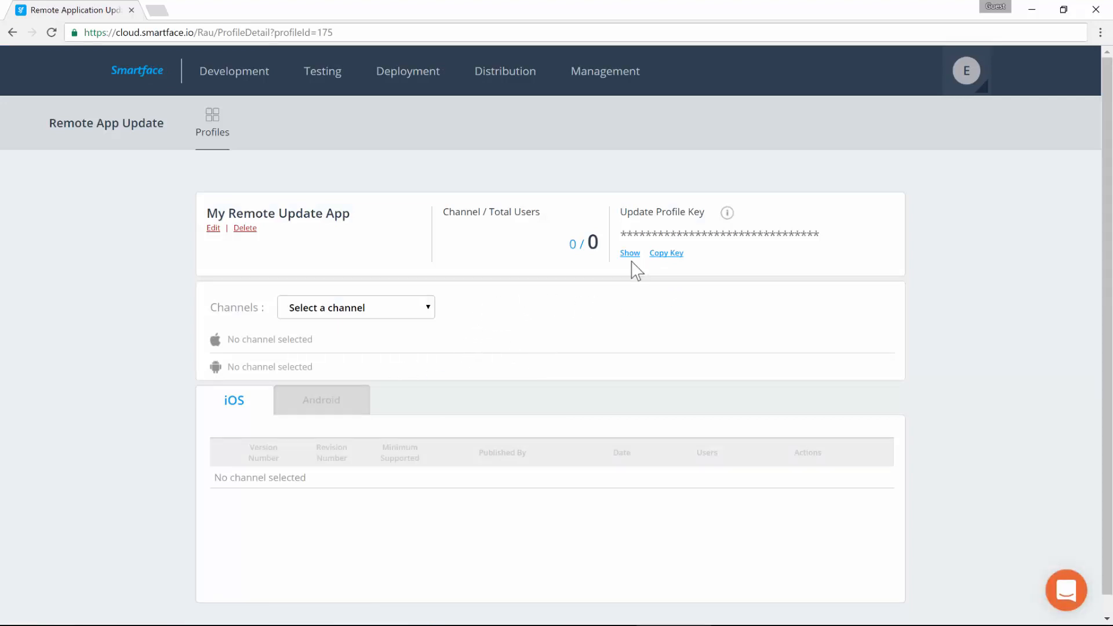
pyautogui.click(630, 252)
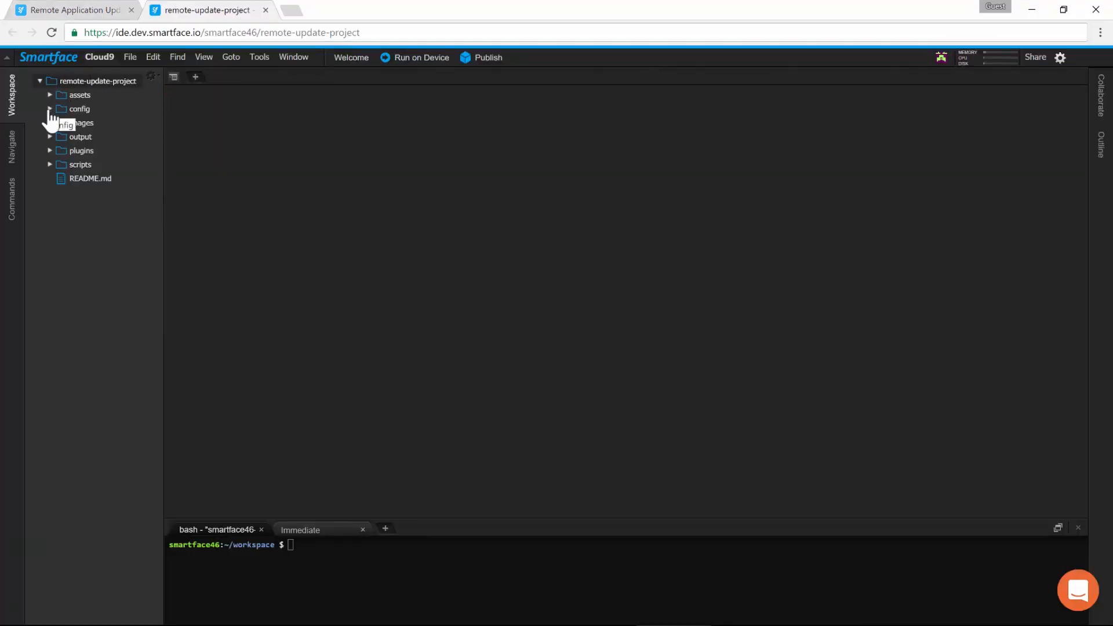
# Expand the config folder and load project.rau.json in the editor.
pyautogui.click(51, 110)
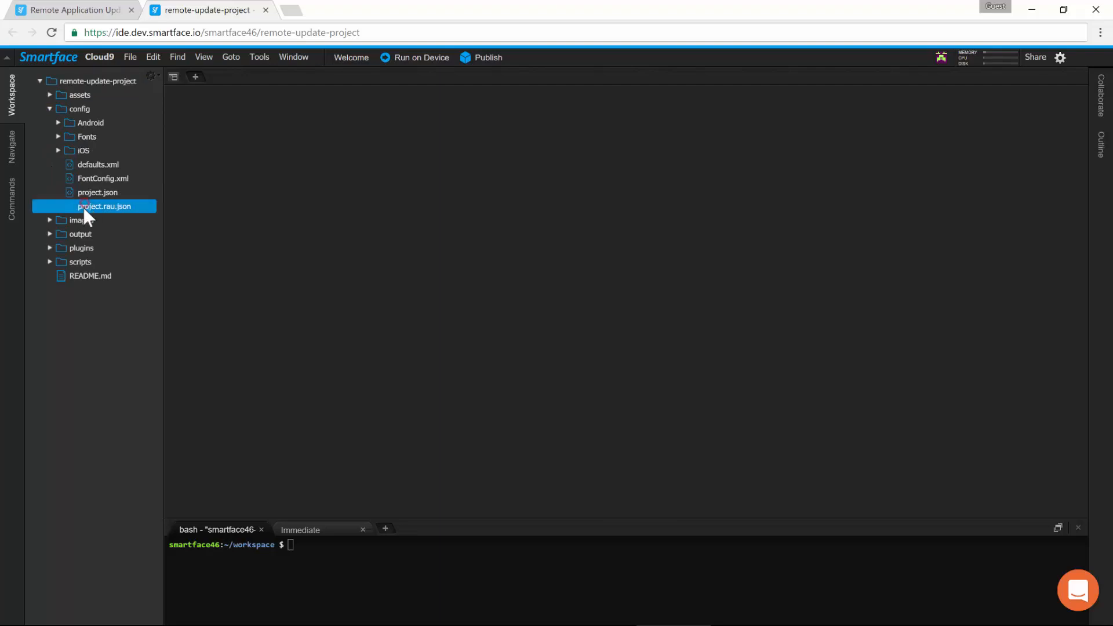
pyautogui.doubleClick(105, 207)
pyautogui.write('smartface.io/guides')
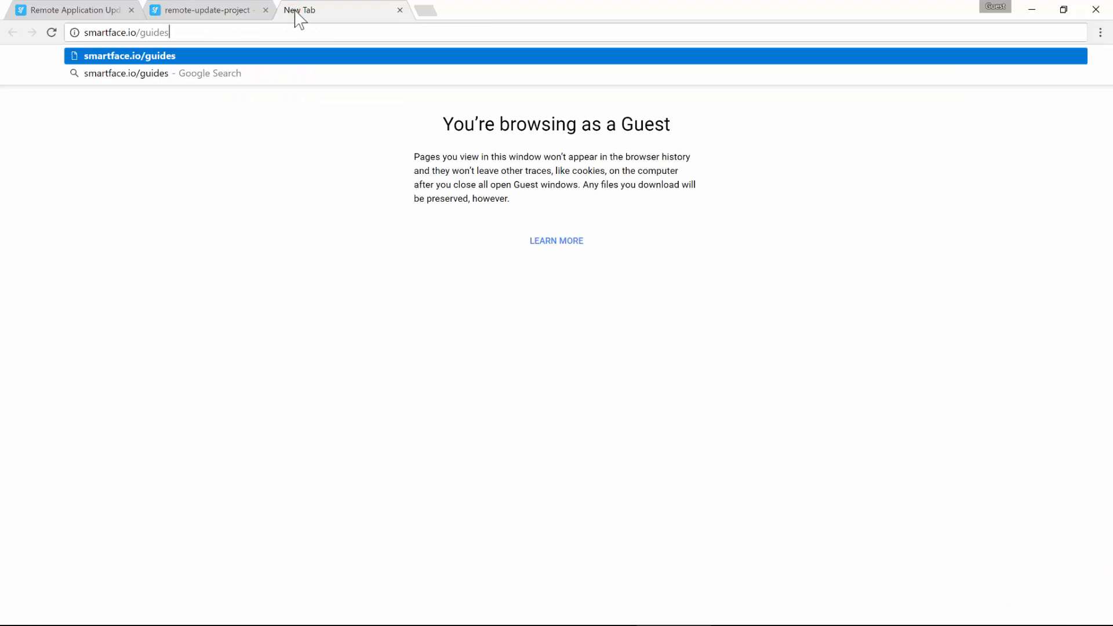
# Go to smartface.io/guides and reach the Publishing Projects to Remote App Update guide.
pyautogui.press('Enter')
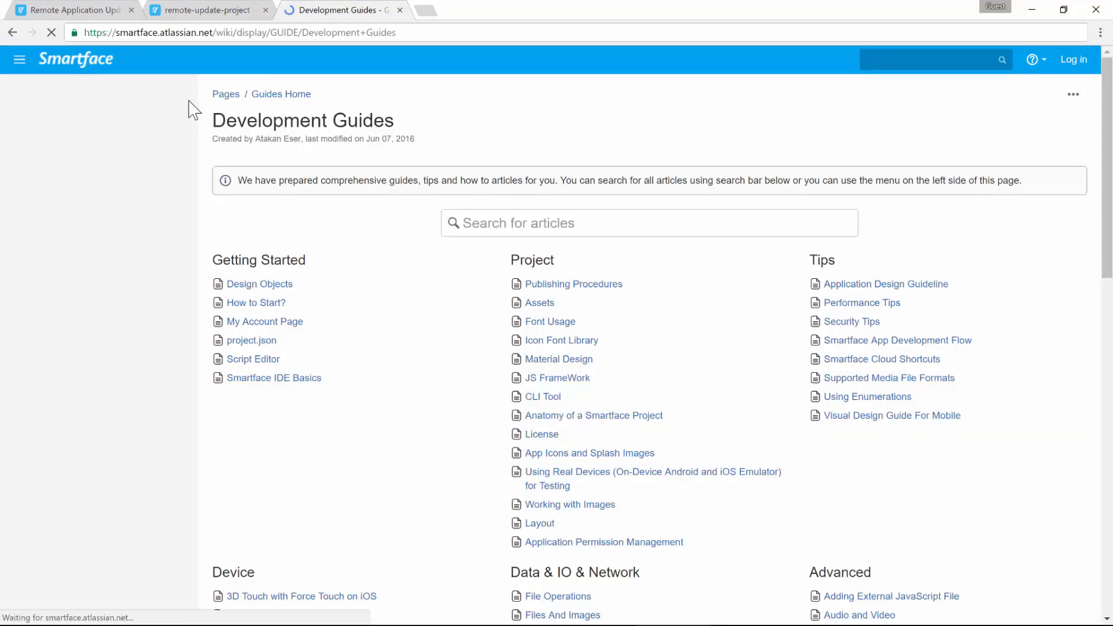
pyautogui.moveTo(95, 429)
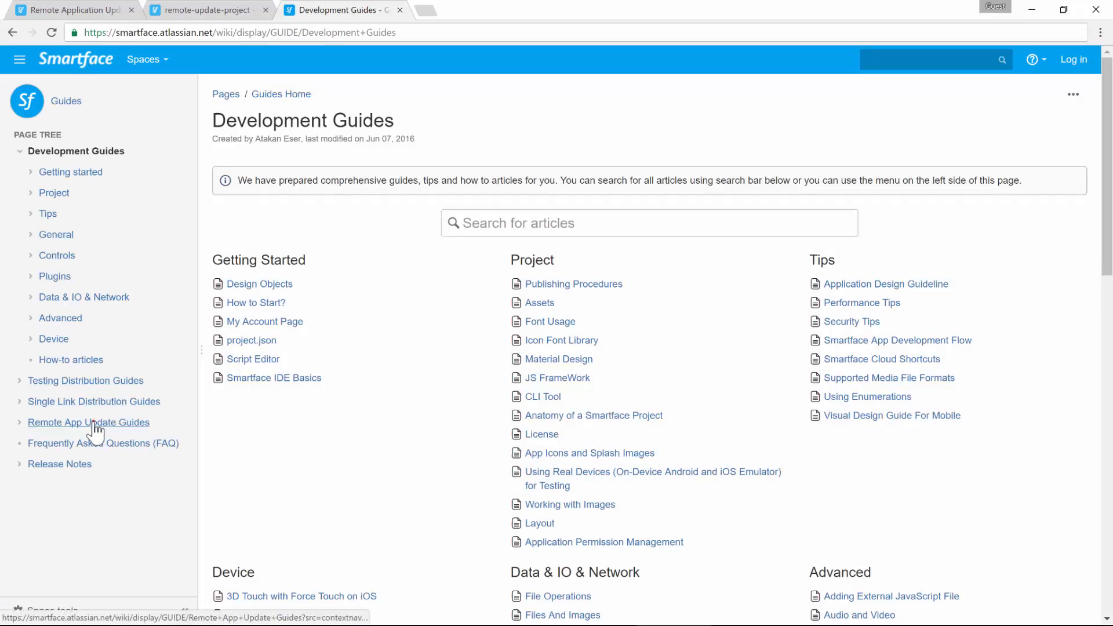
pyautogui.click(89, 422)
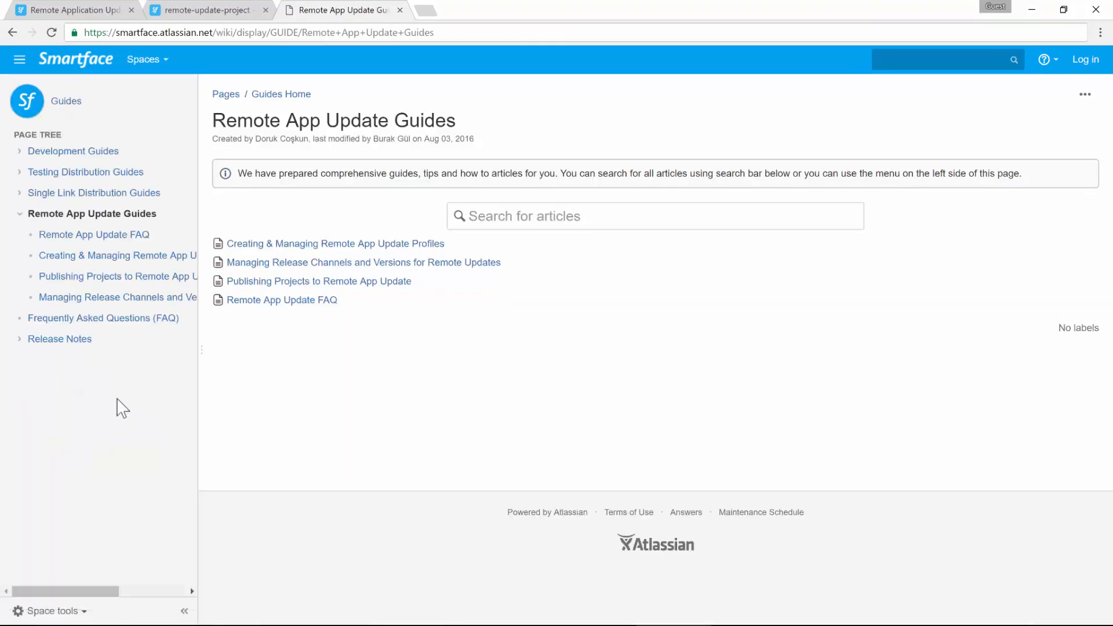
pyautogui.click(96, 276)
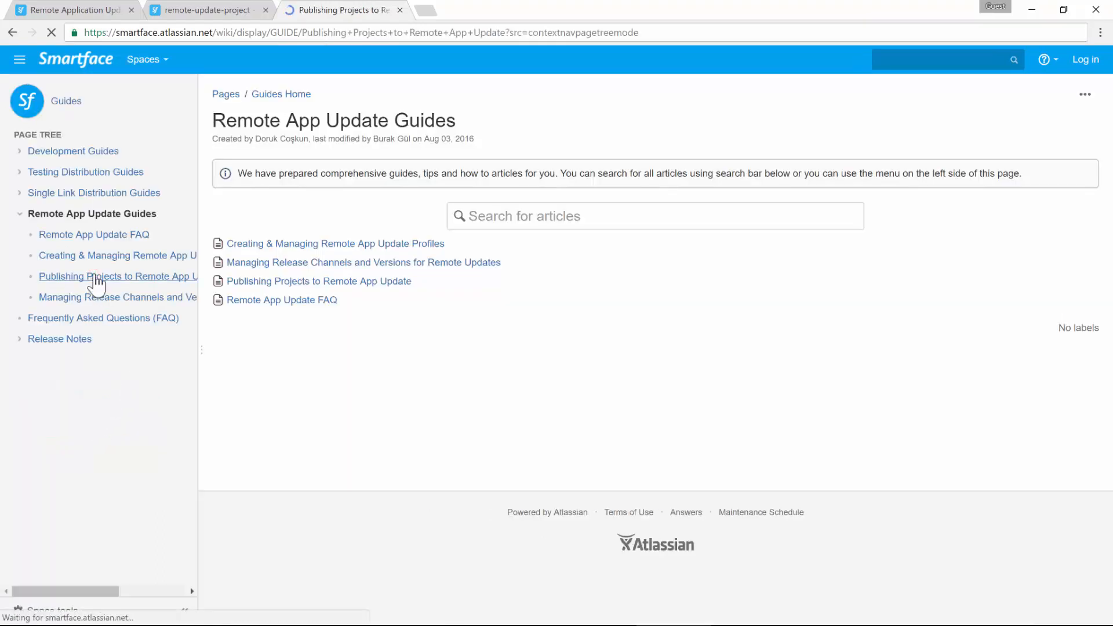
pyautogui.click(116, 276)
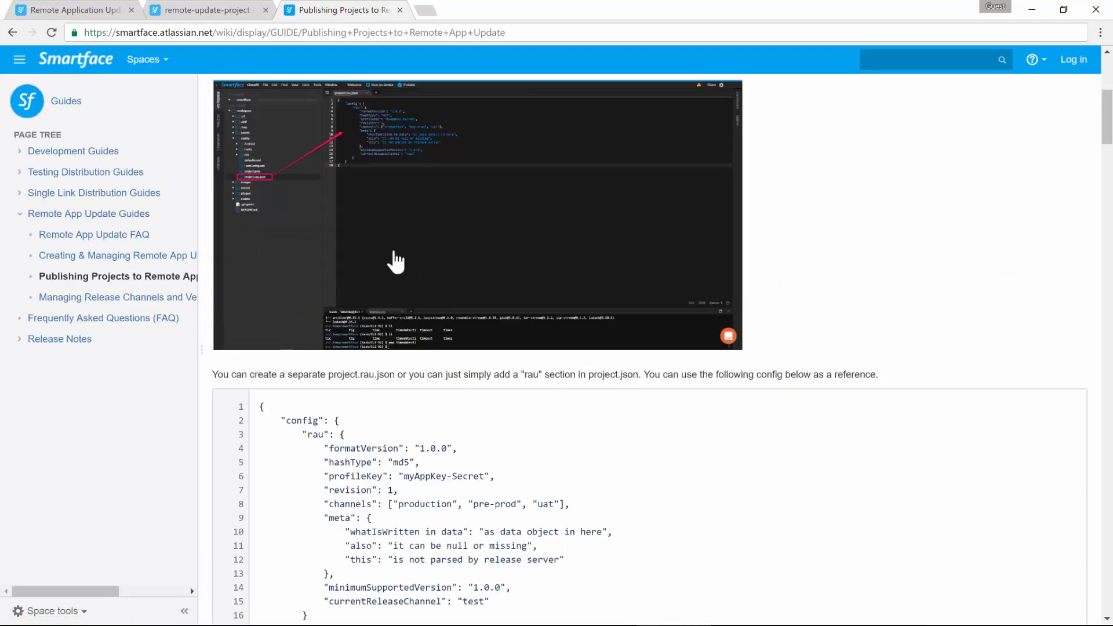
# Locate the 'Update with Notifying User' example and select its whole code block.
pyautogui.scroll(-3)
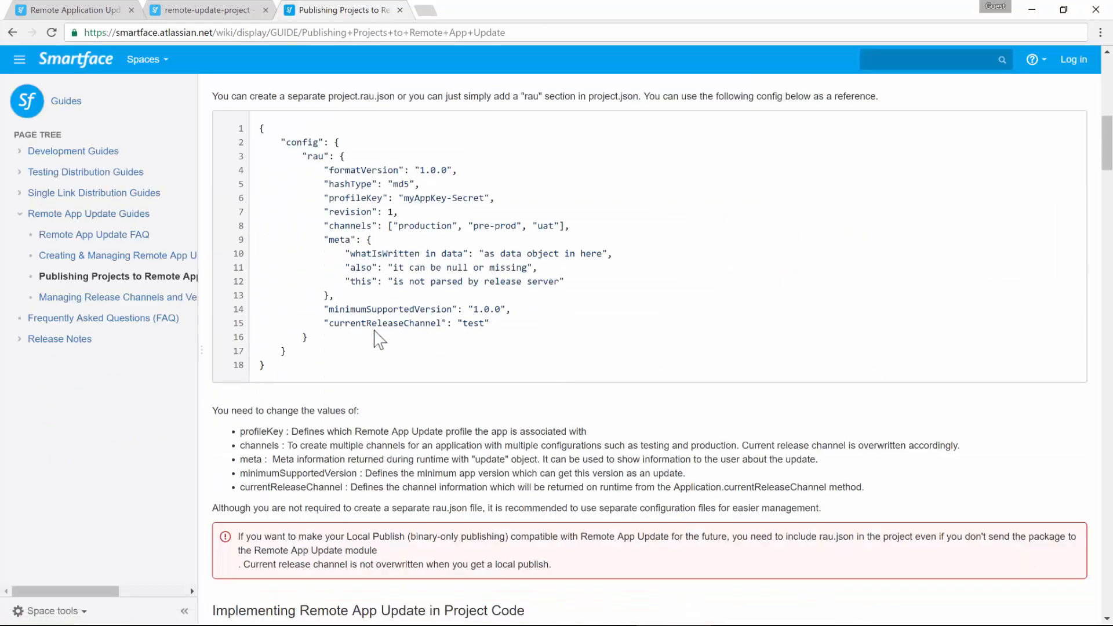
pyautogui.scroll(-3)
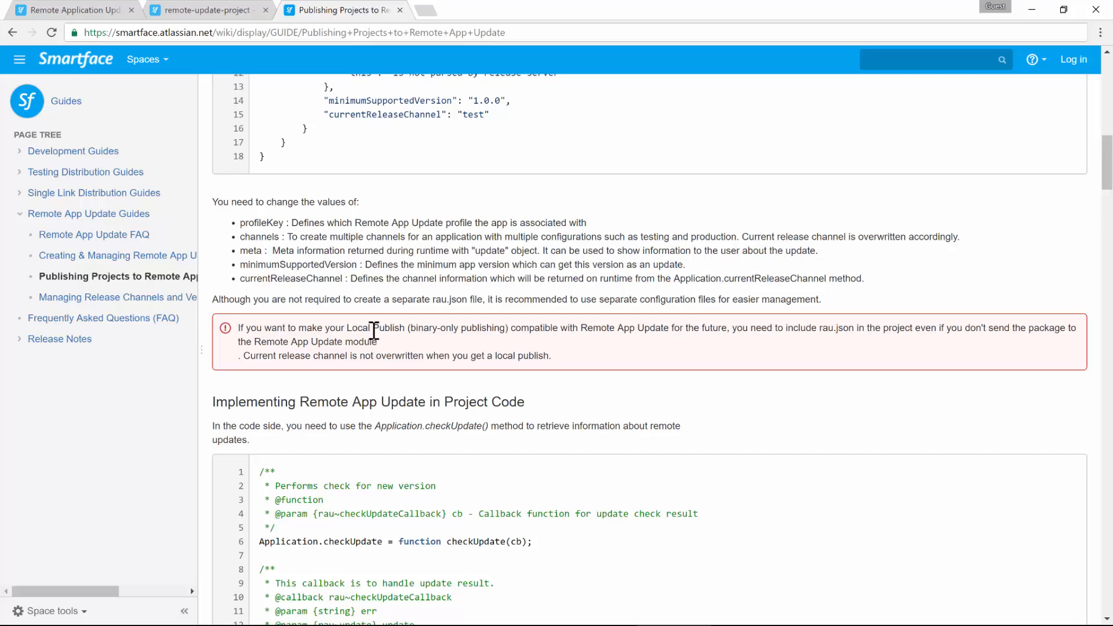
pyautogui.scroll(-3)
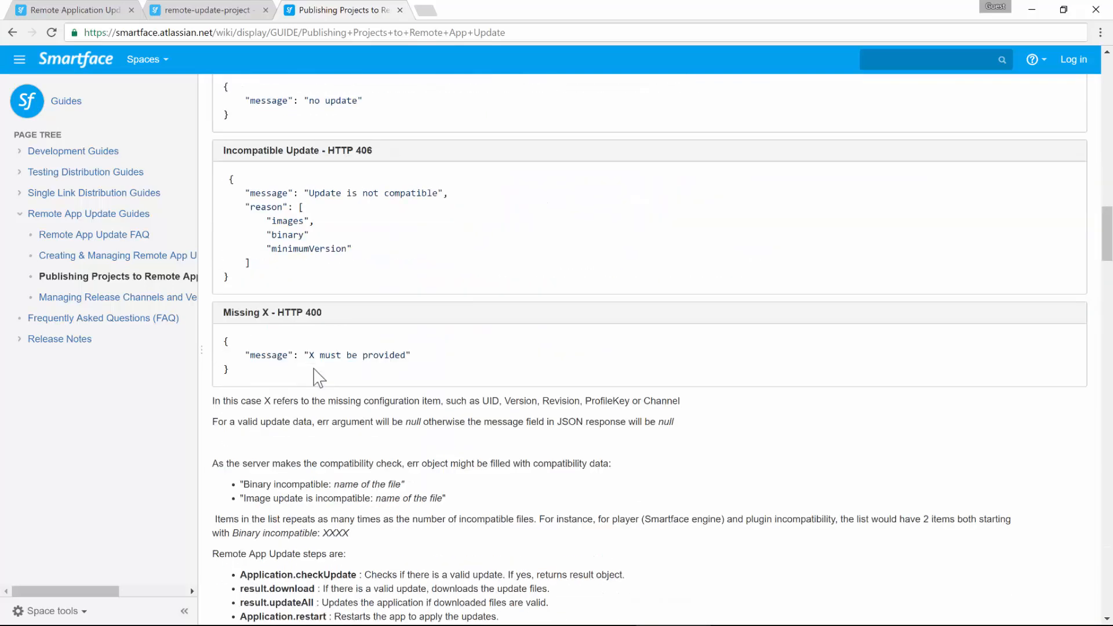
pyautogui.scroll(-3)
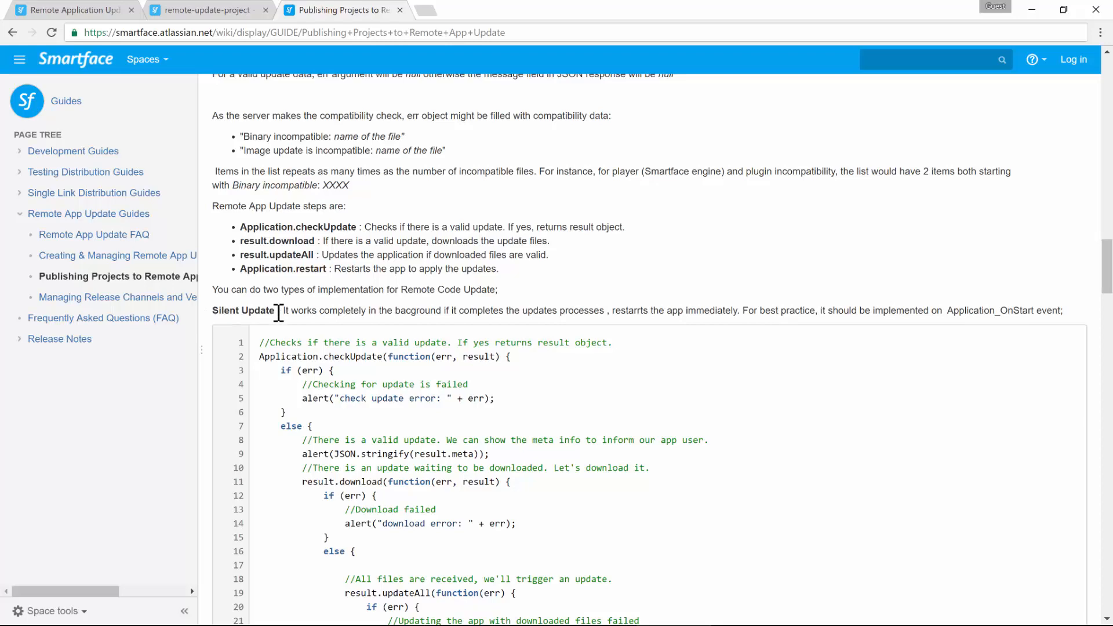
pyautogui.scroll(-3)
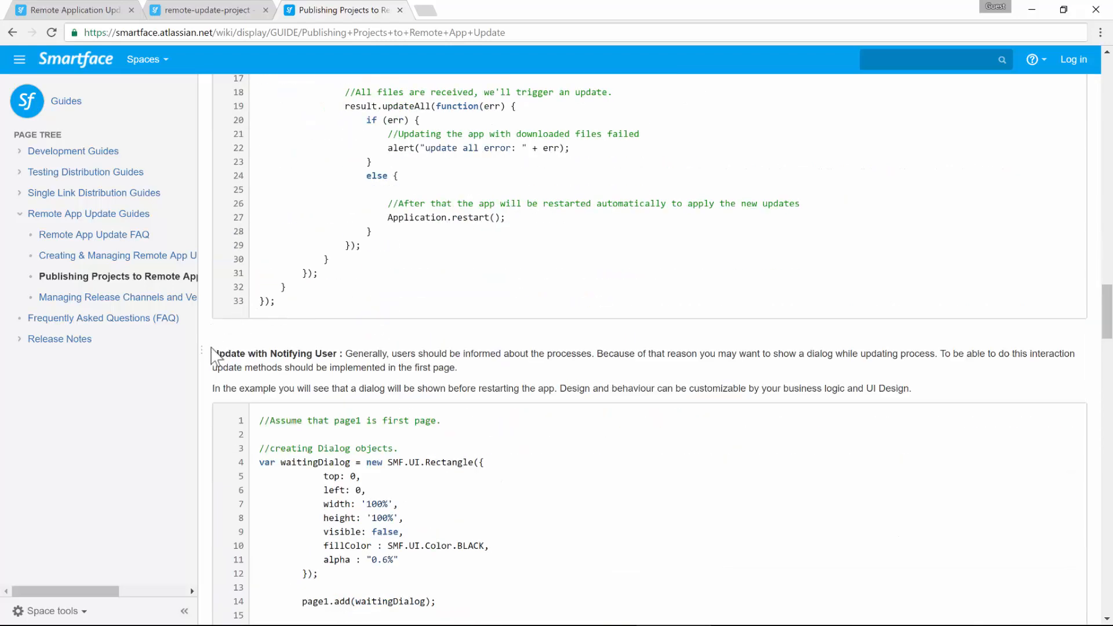
pyautogui.scroll(-3)
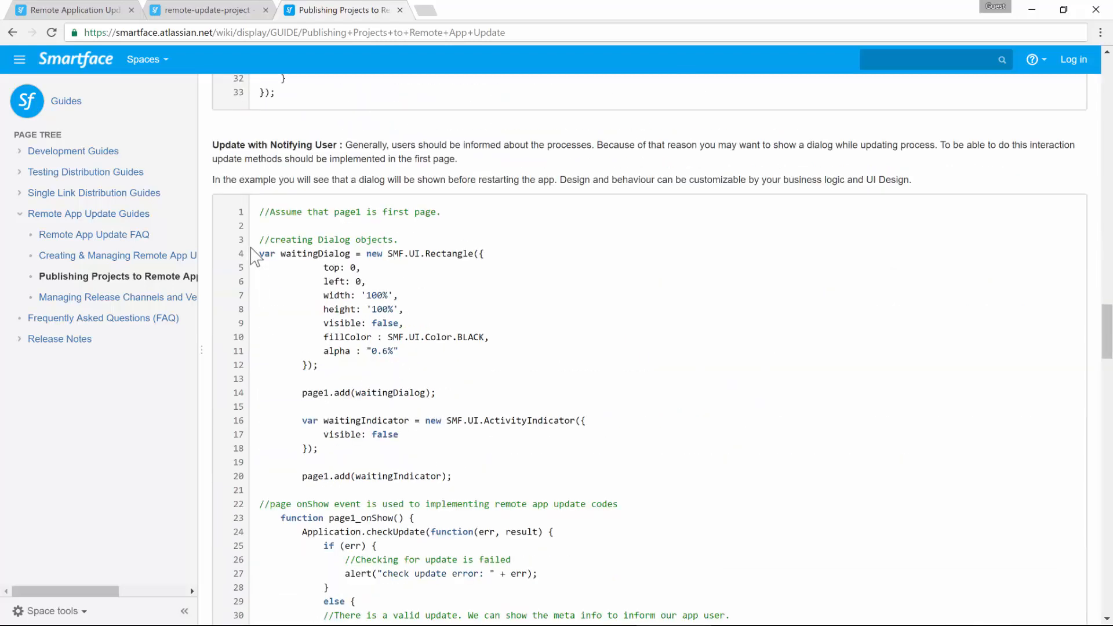
pyautogui.doubleClick(343, 518)
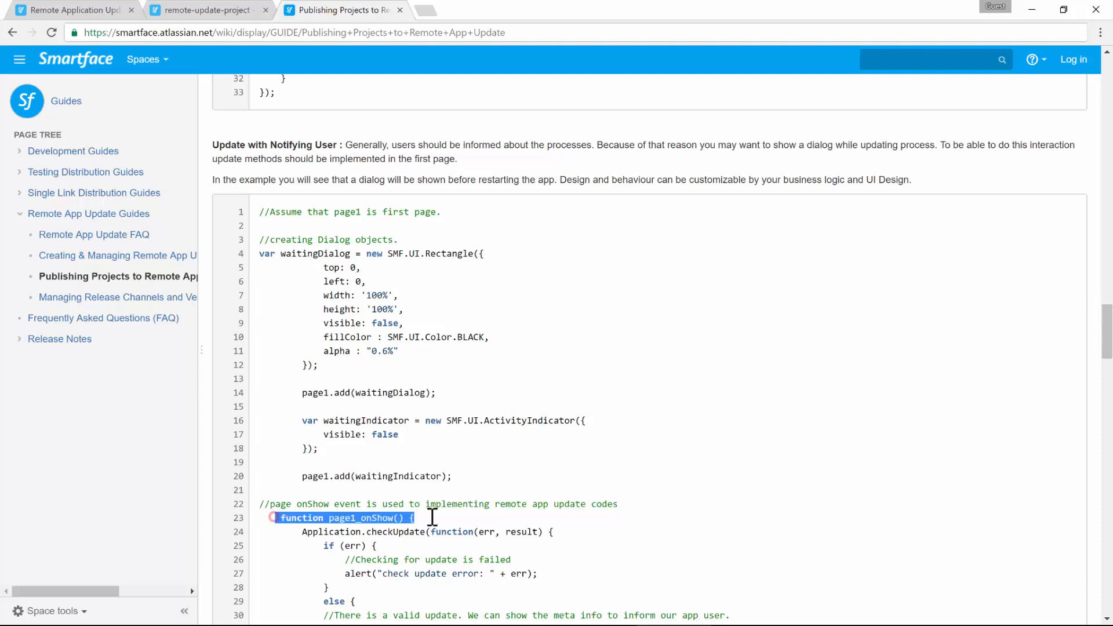
pyautogui.tripleClick(429, 517)
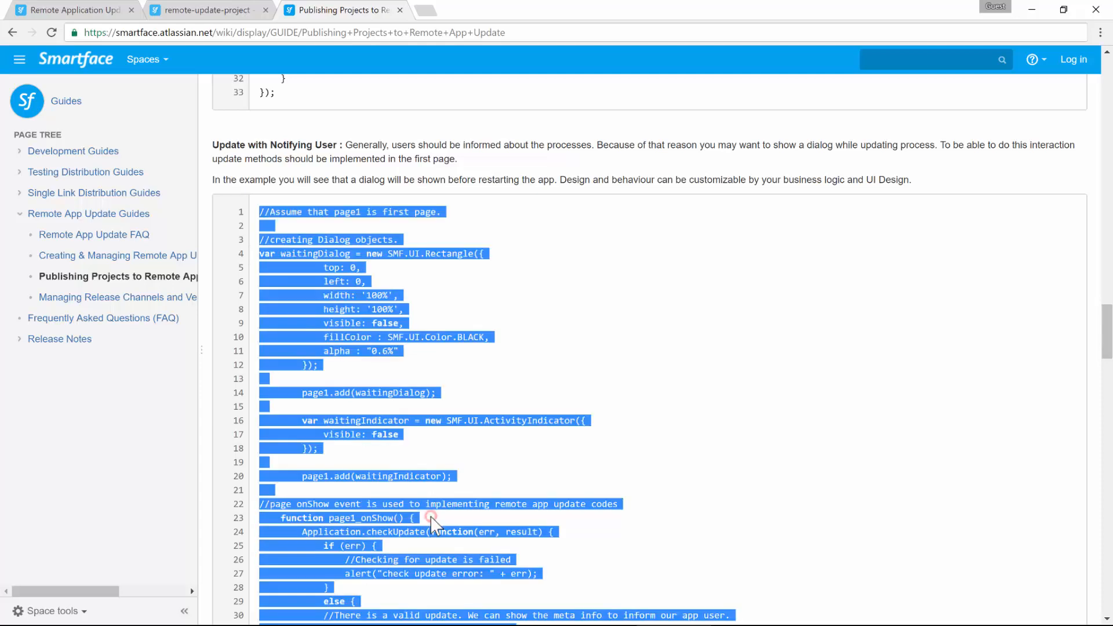
# Paste the notifying-user update code into page1.js over the empty page1_onShow function.
pyautogui.click(206, 9)
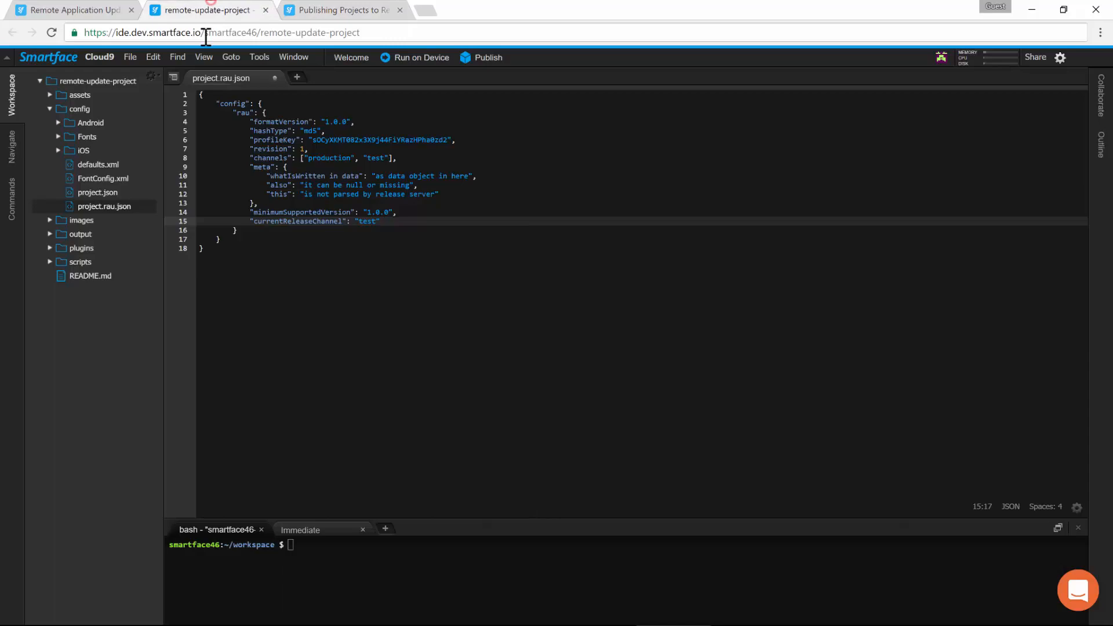
pyautogui.click(51, 262)
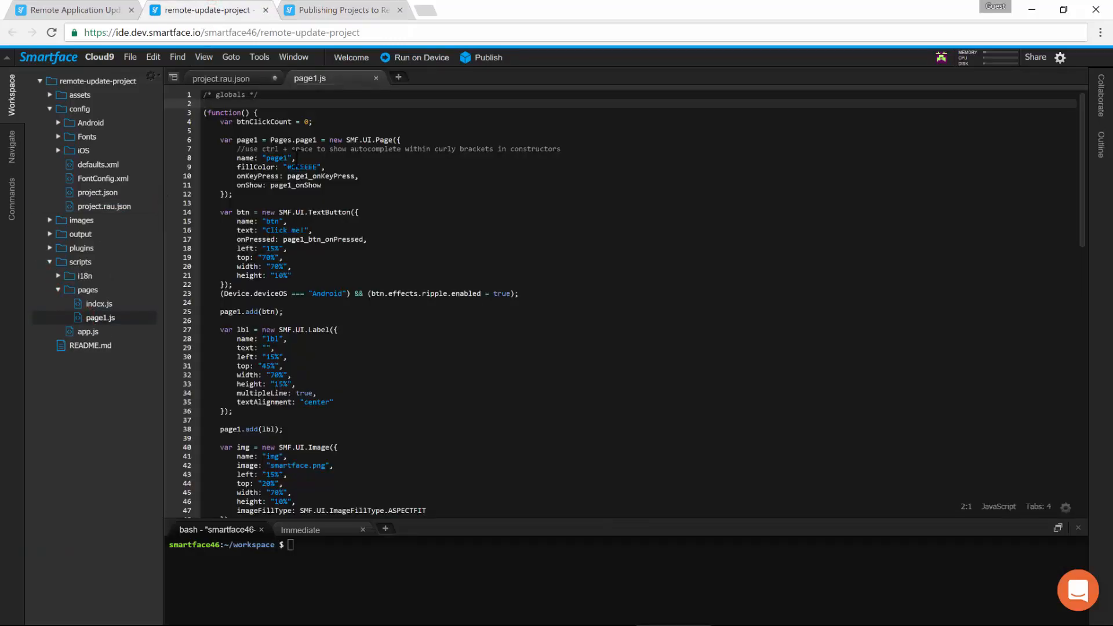
pyautogui.scroll(-3)
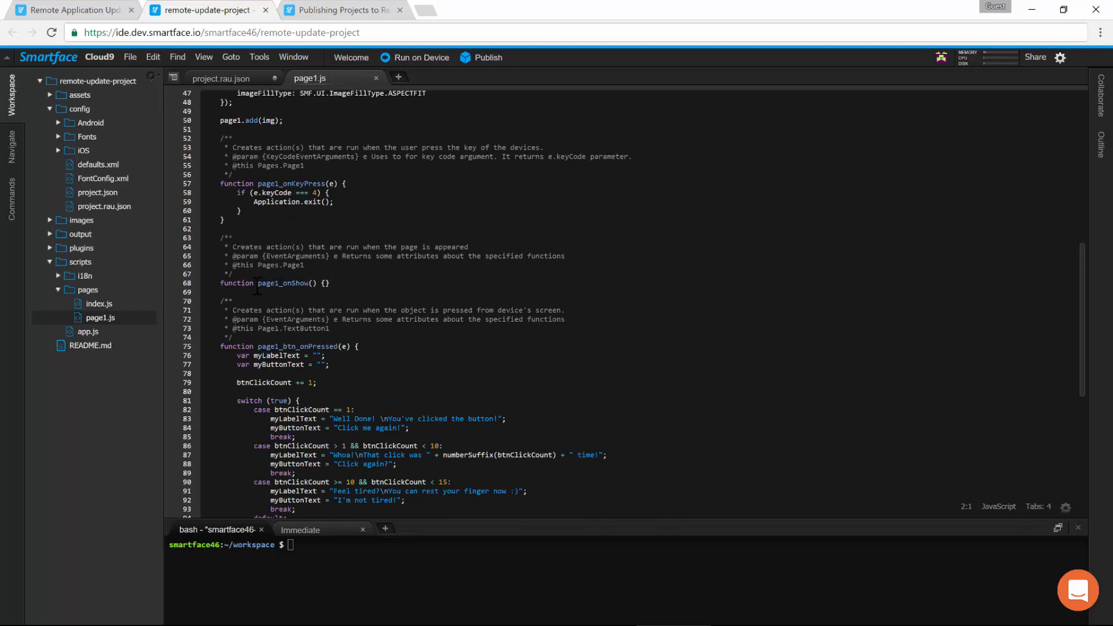
pyautogui.click(267, 283)
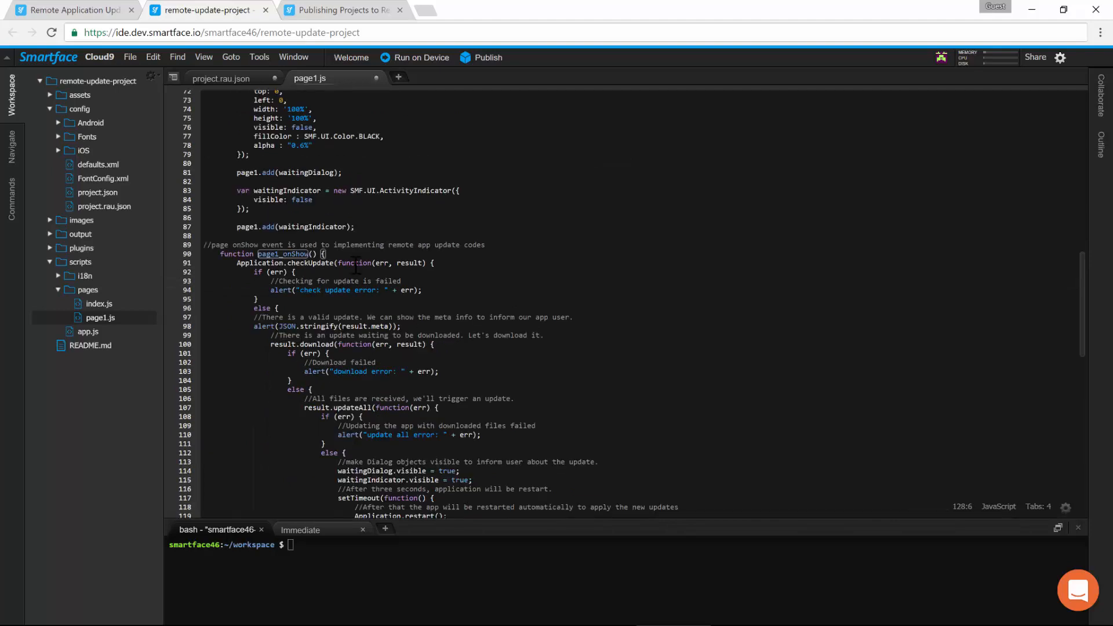
pyautogui.scroll(-3)
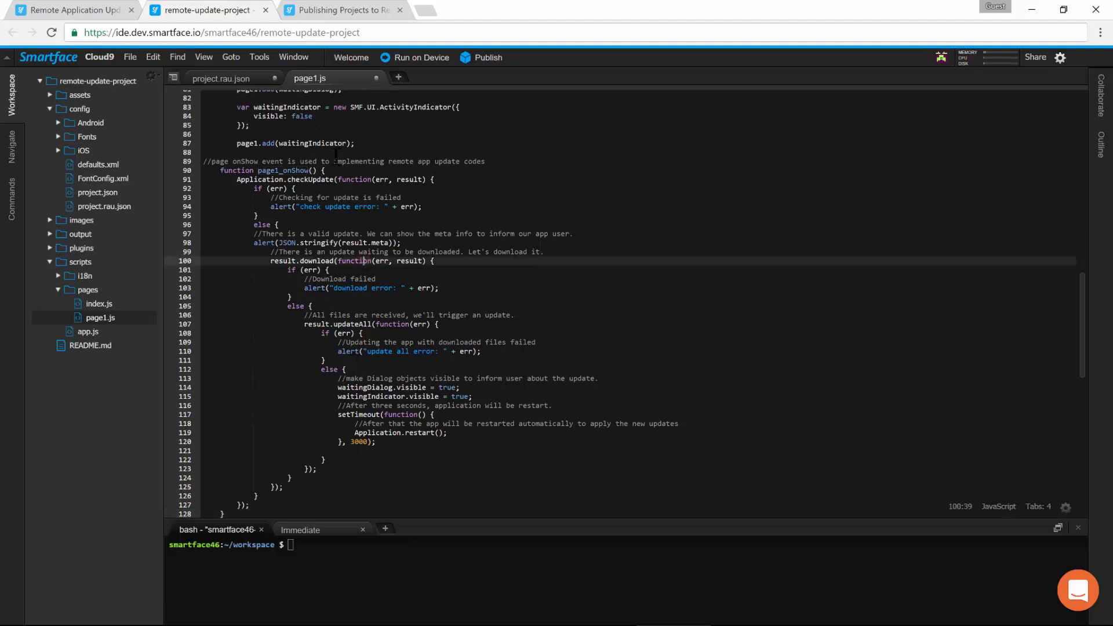
# Publish the project locally in this workspace with iOS and Android builds.
pyautogui.click(223, 78)
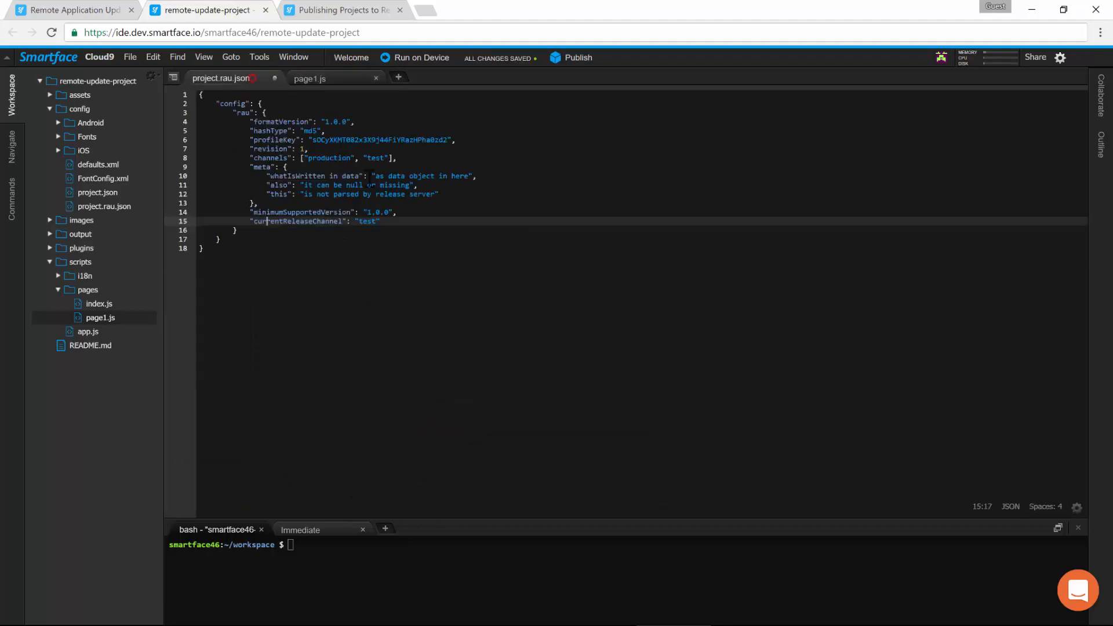
pyautogui.click(579, 58)
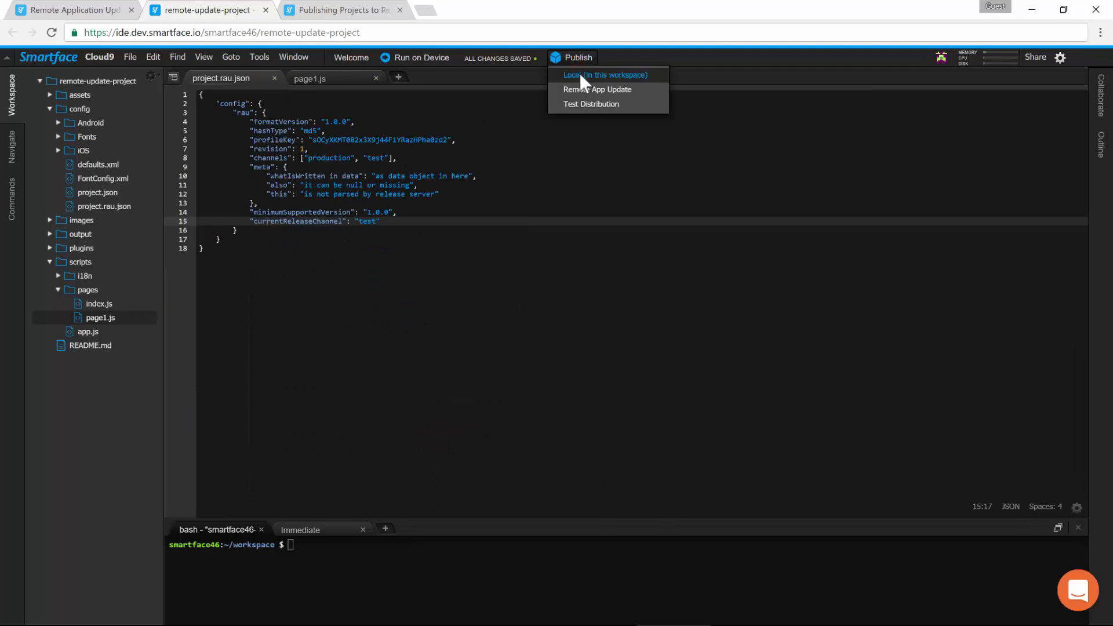
pyautogui.click(608, 74)
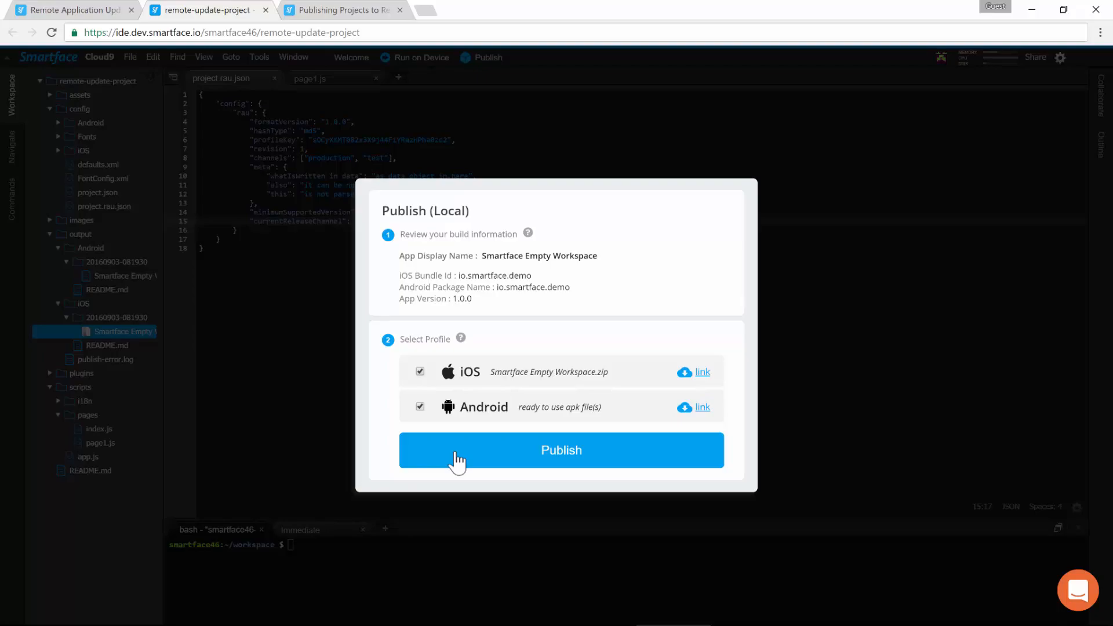
pyautogui.click(562, 450)
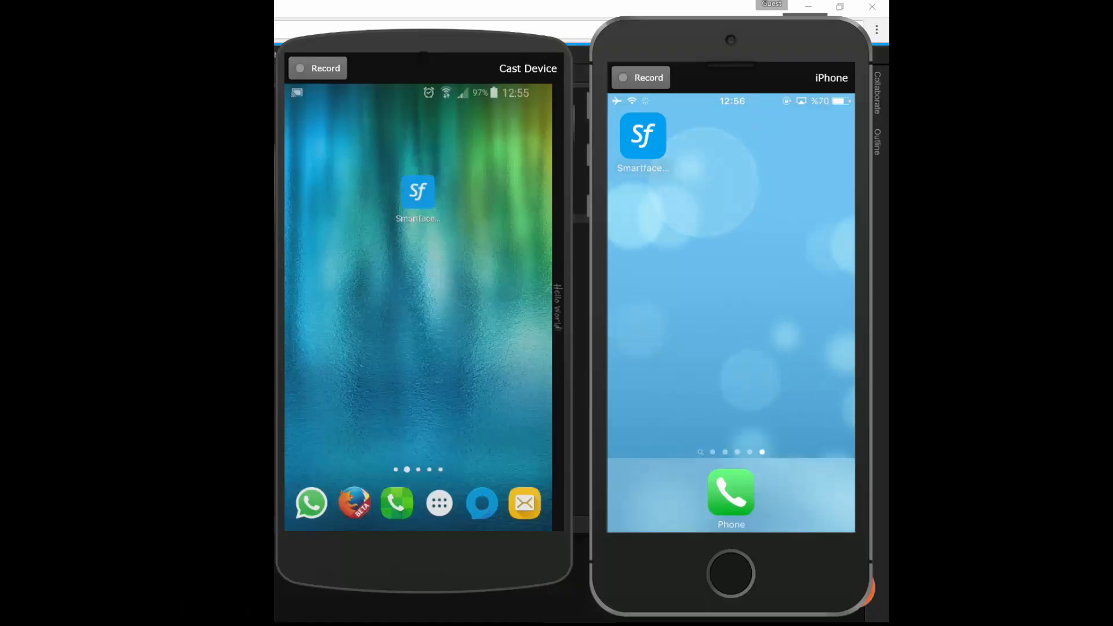
# Check the Android and iPhone screens showing the Smartface app, then return to the IDE.
pyautogui.click(416, 195)
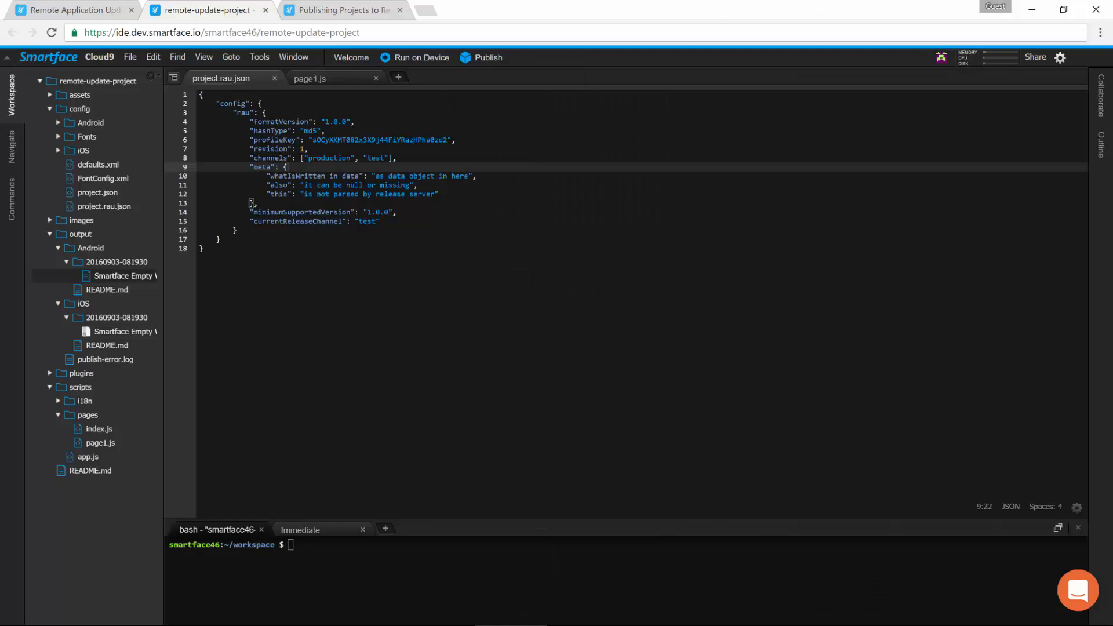
# Publish the 1.0.0 iOS and Android builds to Remote App Update.
pyautogui.click(488, 57)
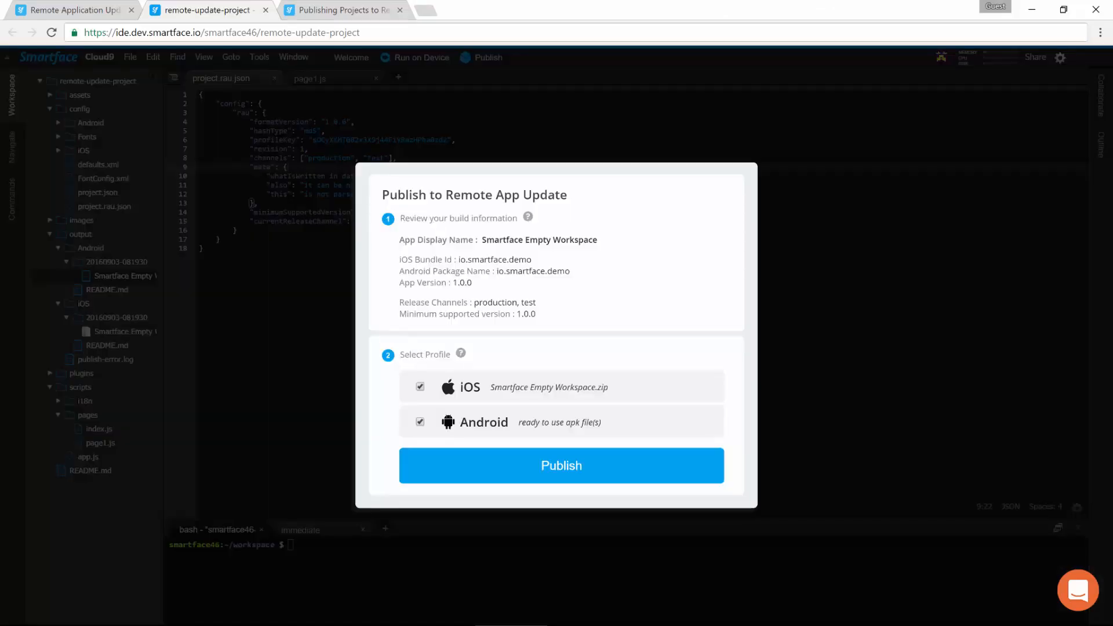
pyautogui.click(561, 466)
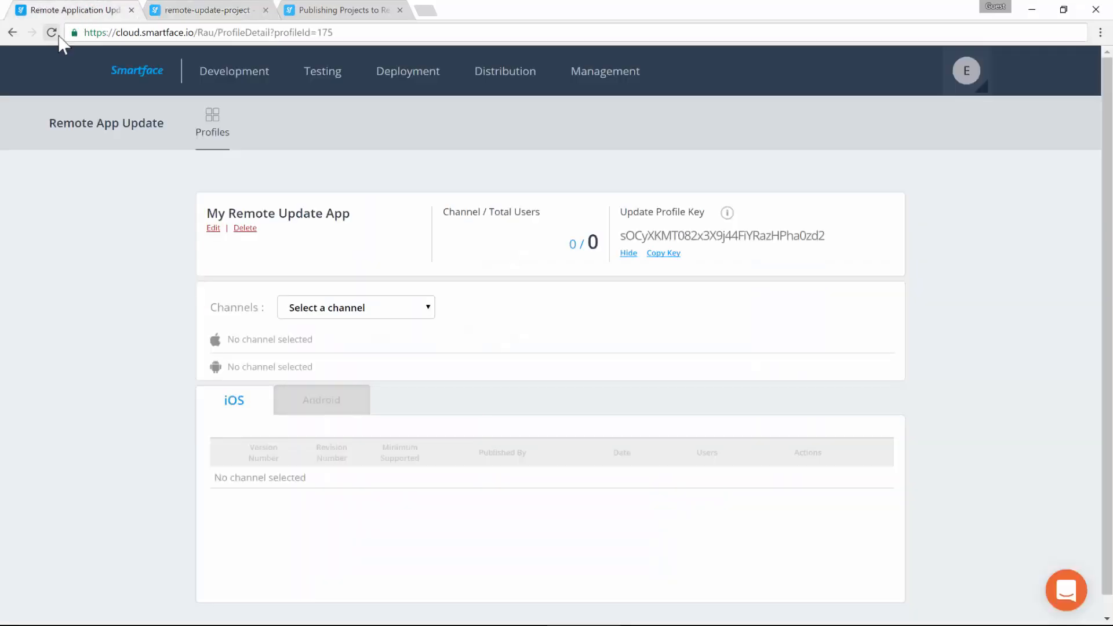
# Reload the profile, choose the test channel and activate iOS version 1.0.0.
pyautogui.click(51, 32)
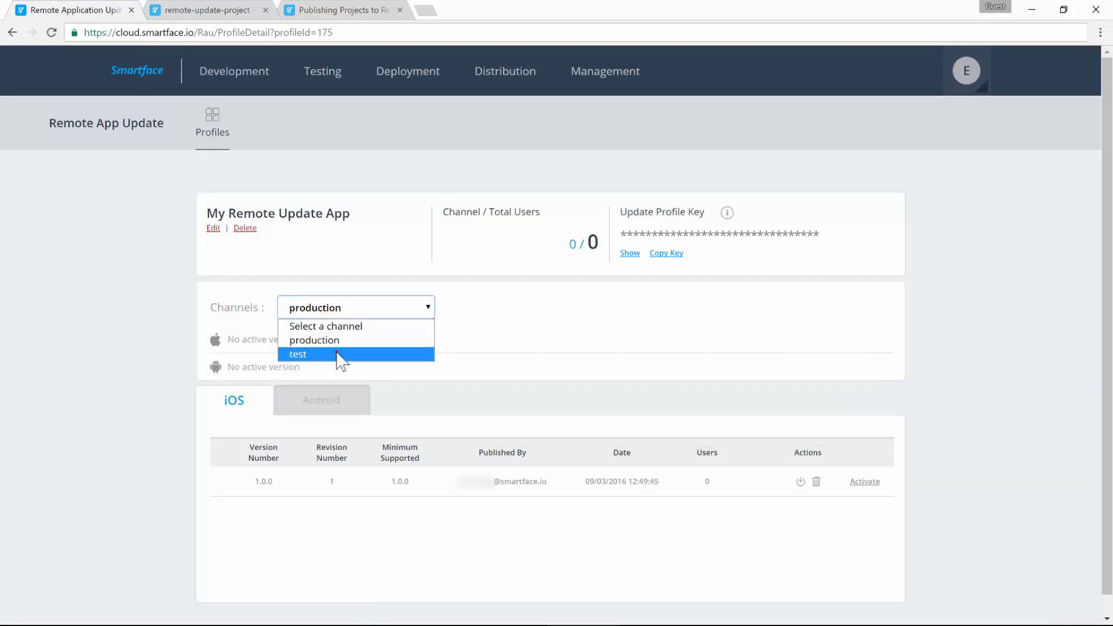
pyautogui.click(297, 353)
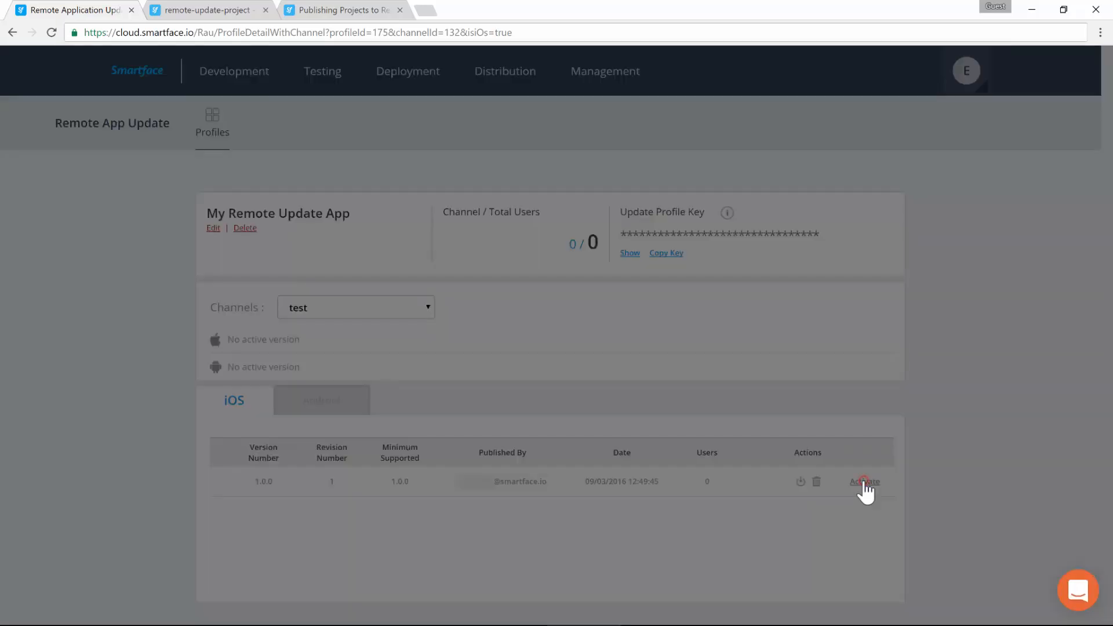
pyautogui.click(864, 481)
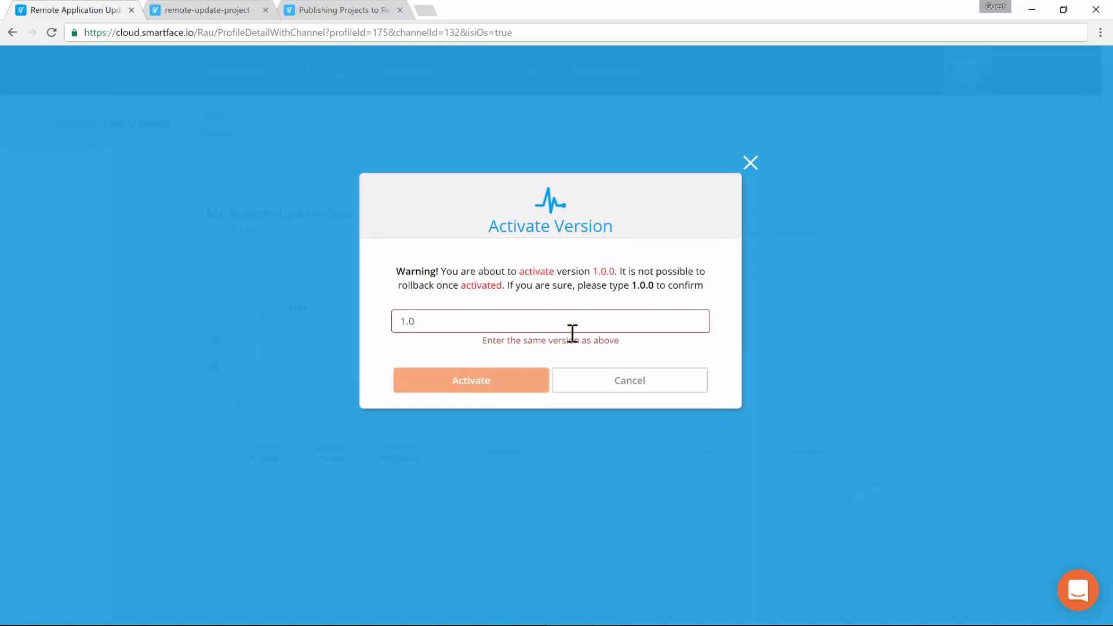
pyautogui.click(471, 373)
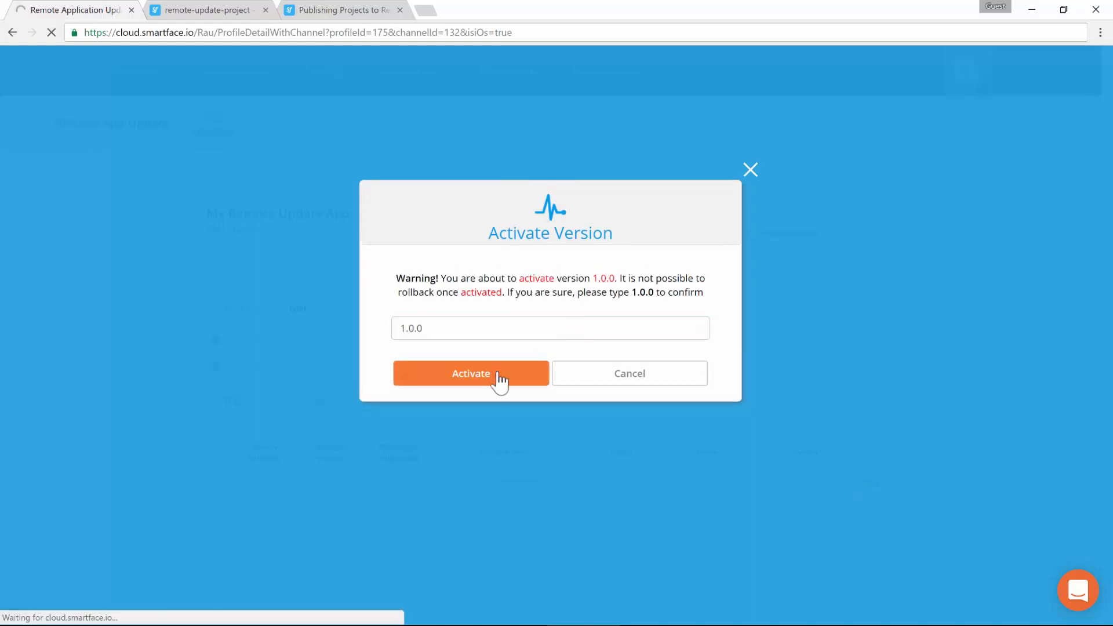
pyautogui.click(471, 373)
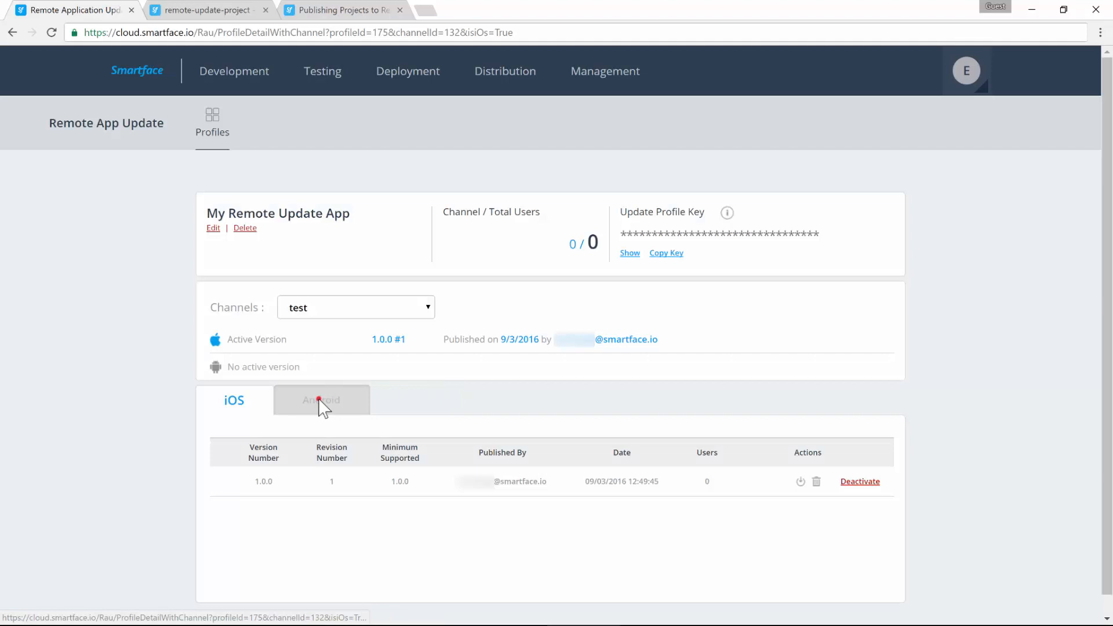
# Activate Android version 1.0.0 on the test channel as well.
pyautogui.click(798, 482)
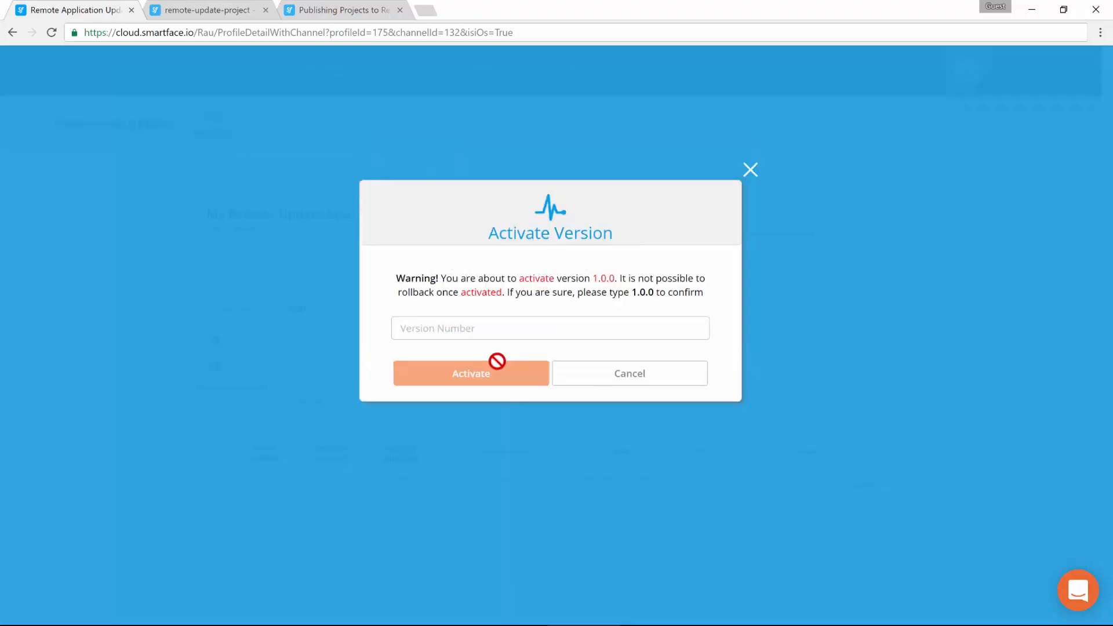
pyautogui.write('1.0.0')
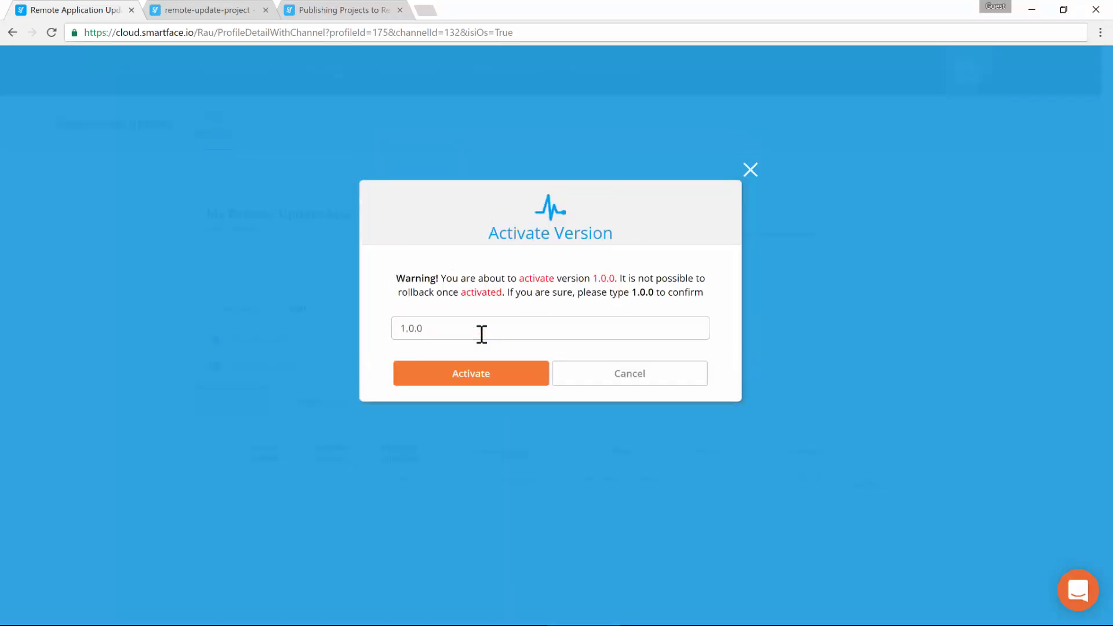
pyautogui.click(471, 373)
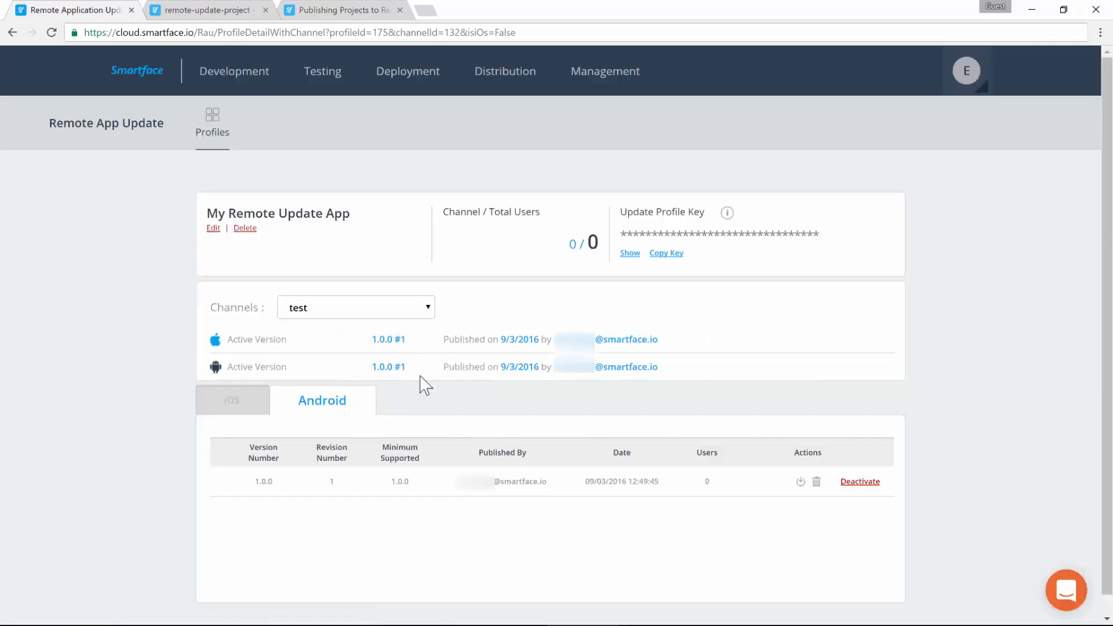
pyautogui.moveTo(441, 380)
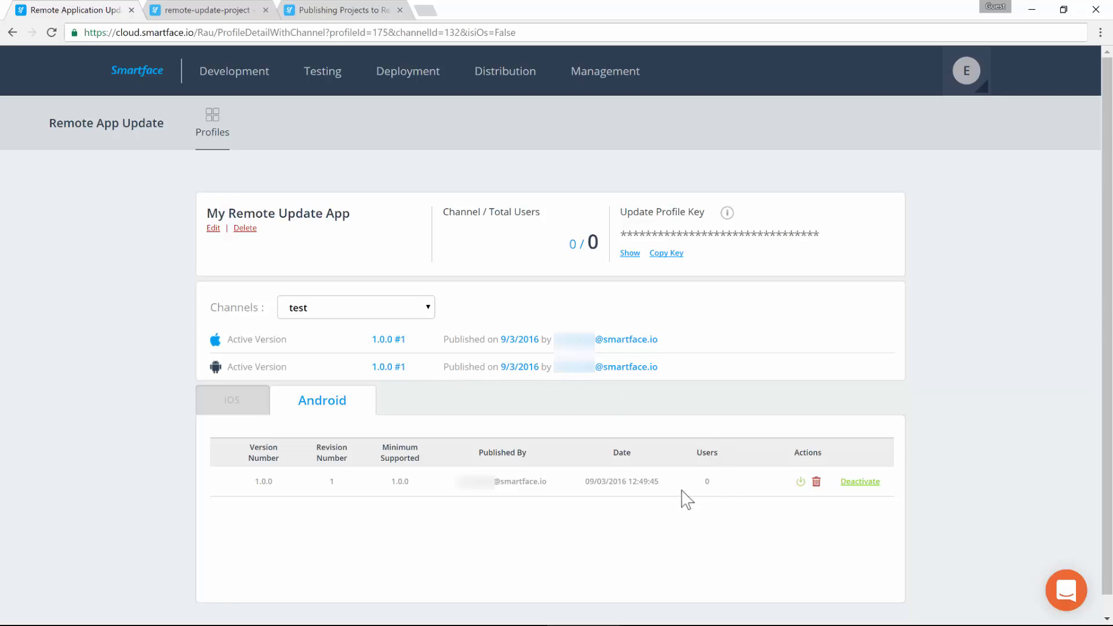
pyautogui.moveTo(801, 482)
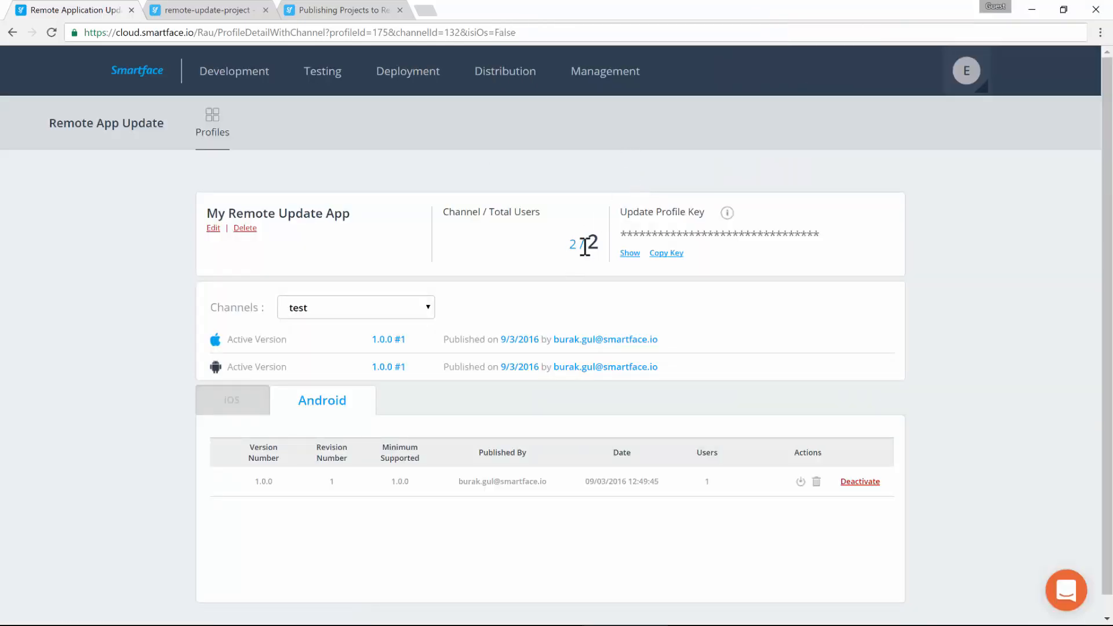
pyautogui.moveTo(529, 181)
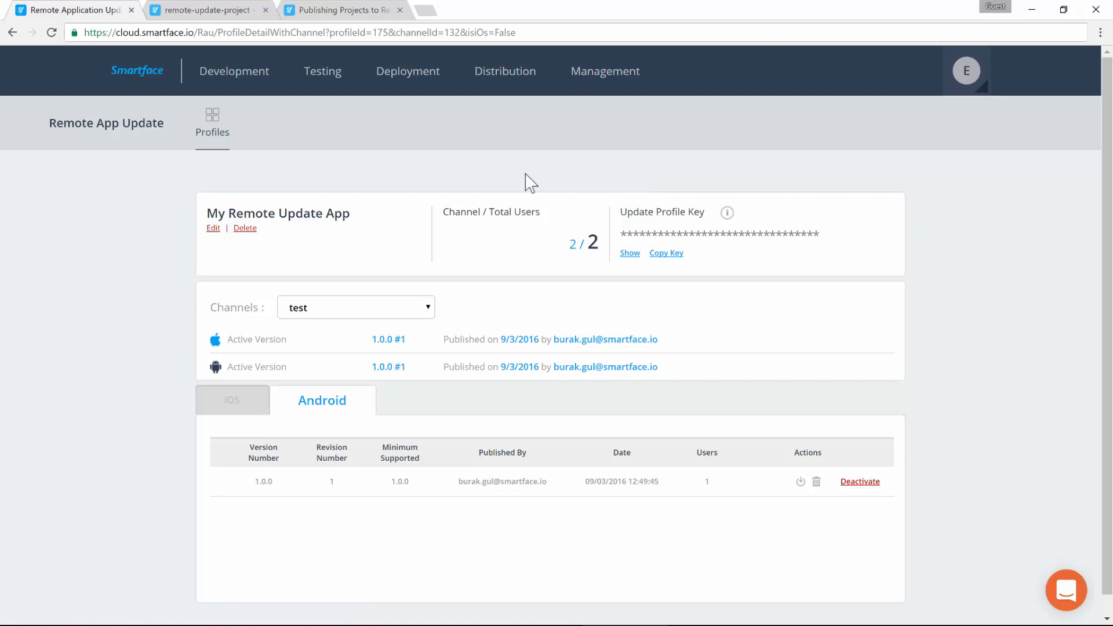
# Switch back to the remote-update-project IDE showing project.rau.json.
pyautogui.click(203, 10)
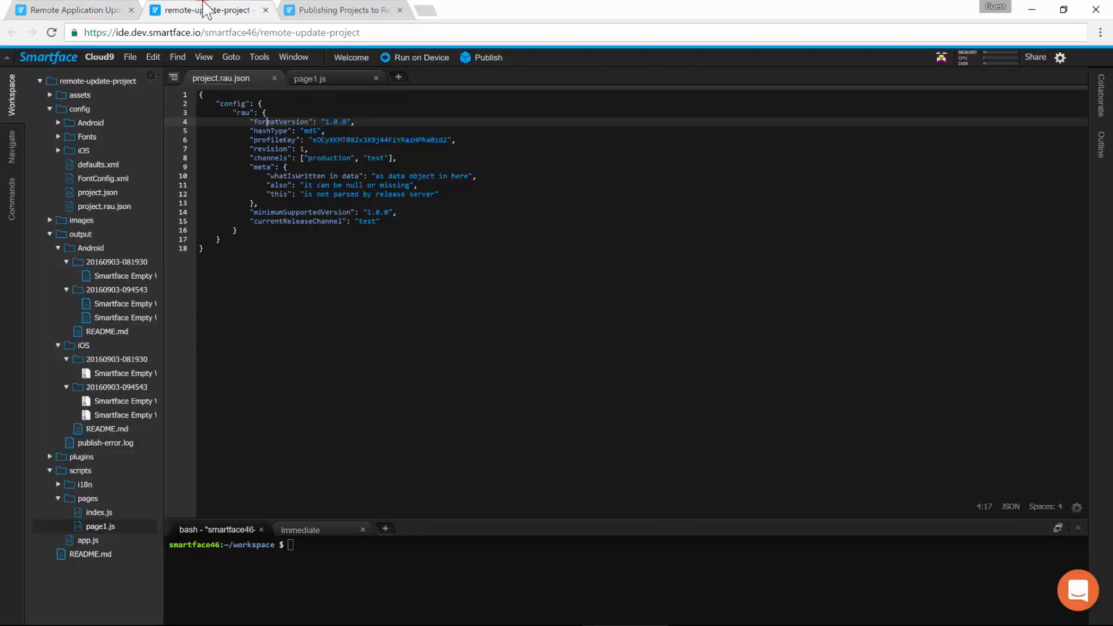
# In page1.js, give the button a fillColor using SMF.UI.Color.
pyautogui.click(310, 79)
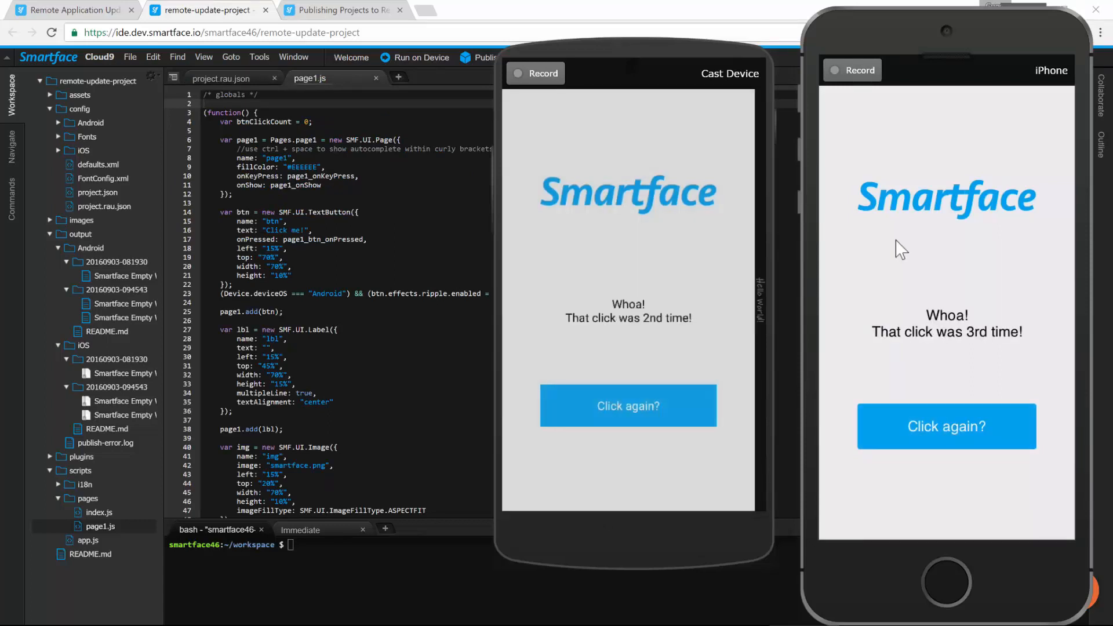
pyautogui.click(627, 406)
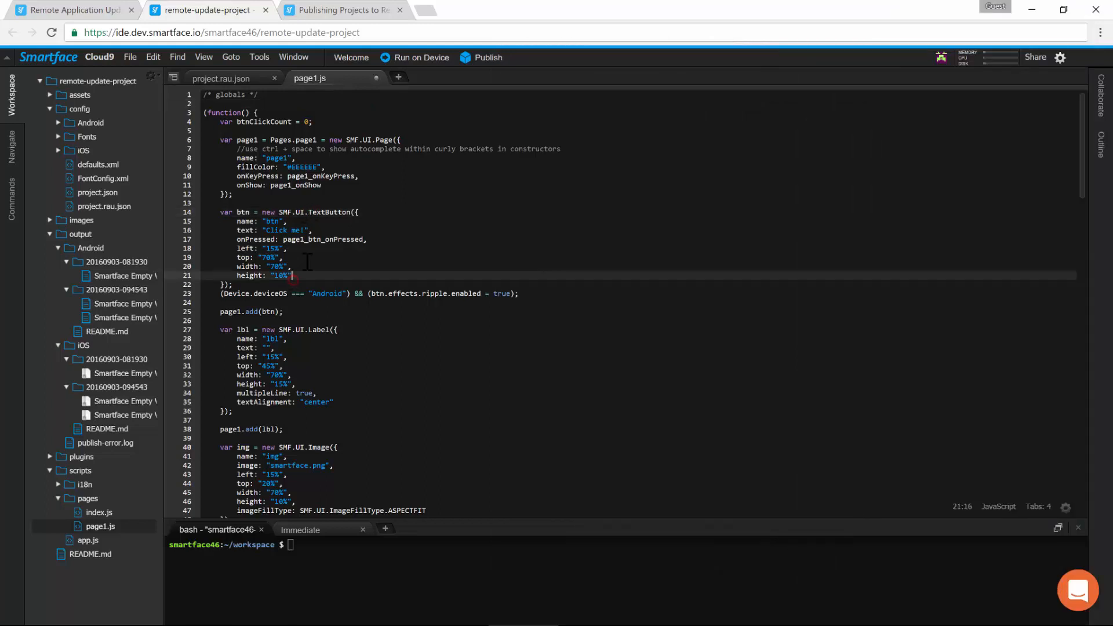
pyautogui.write('fillColor')
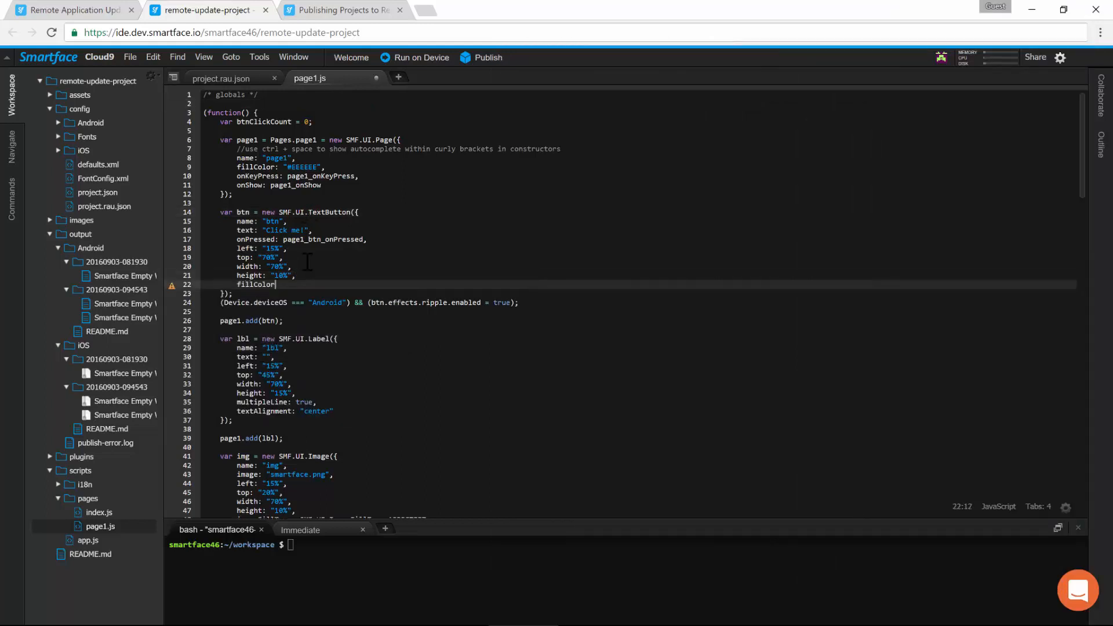
pyautogui.write('SMF.')
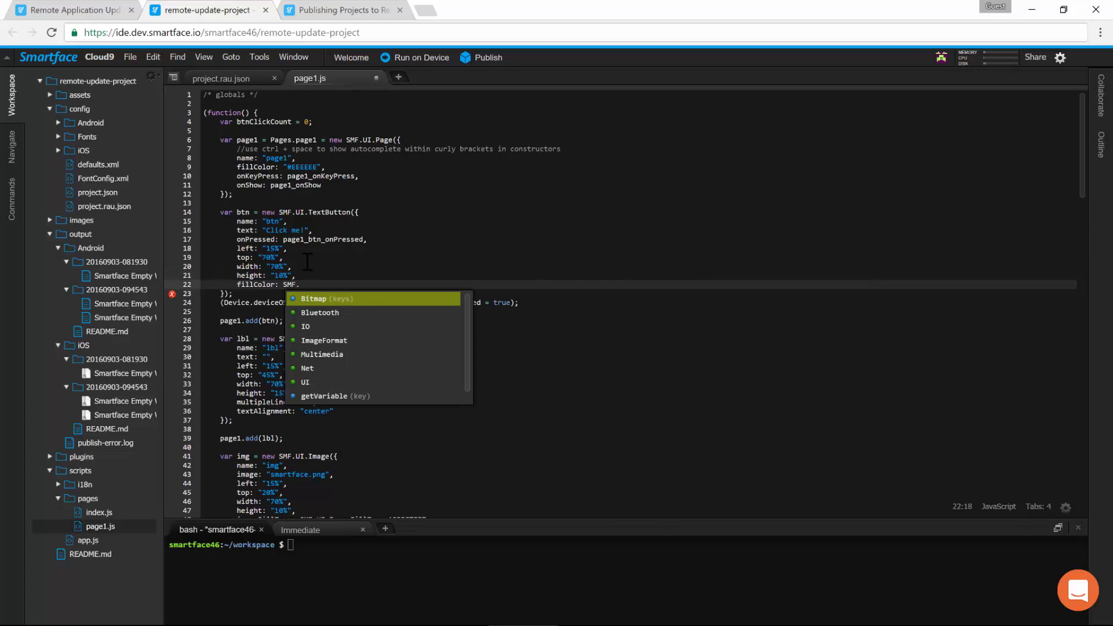
pyautogui.write('UI.Color.')
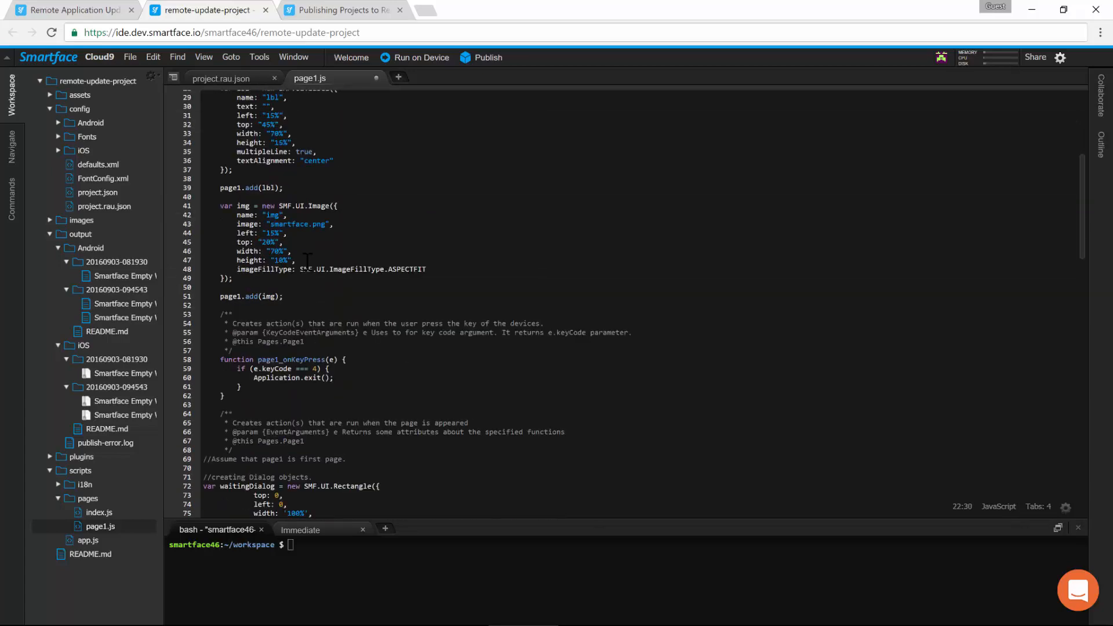
# Add the alert 'This is a remote update for a native app!' to page1_btn_onPressed.
pyautogui.scroll(-3)
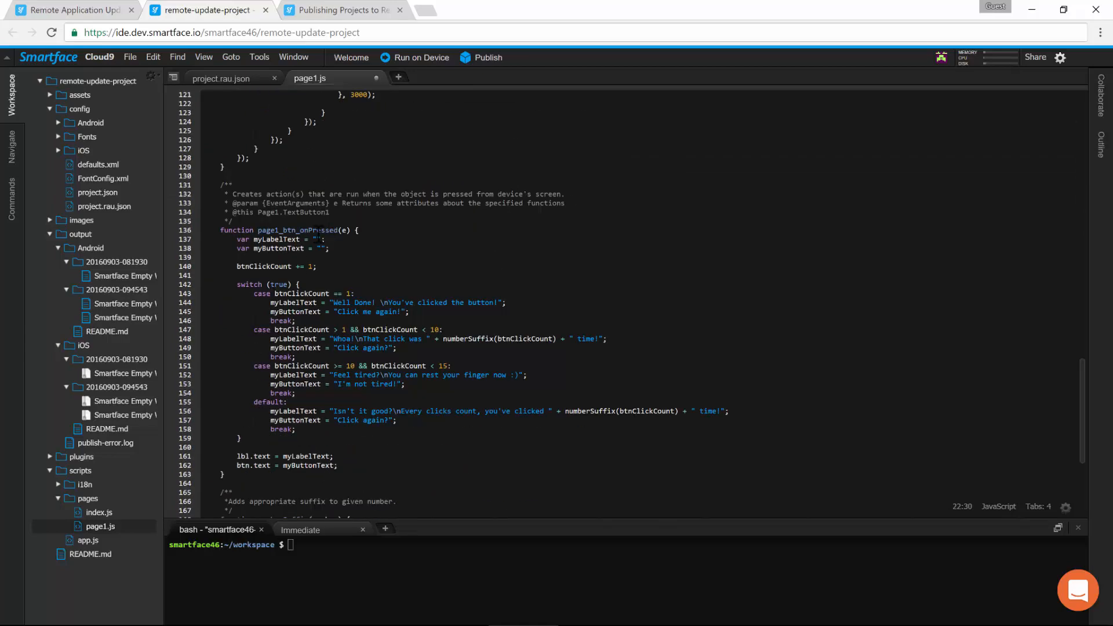
pyautogui.doubleClick(296, 230)
pyautogui.write('alert("This is a remote update for a native app!");')
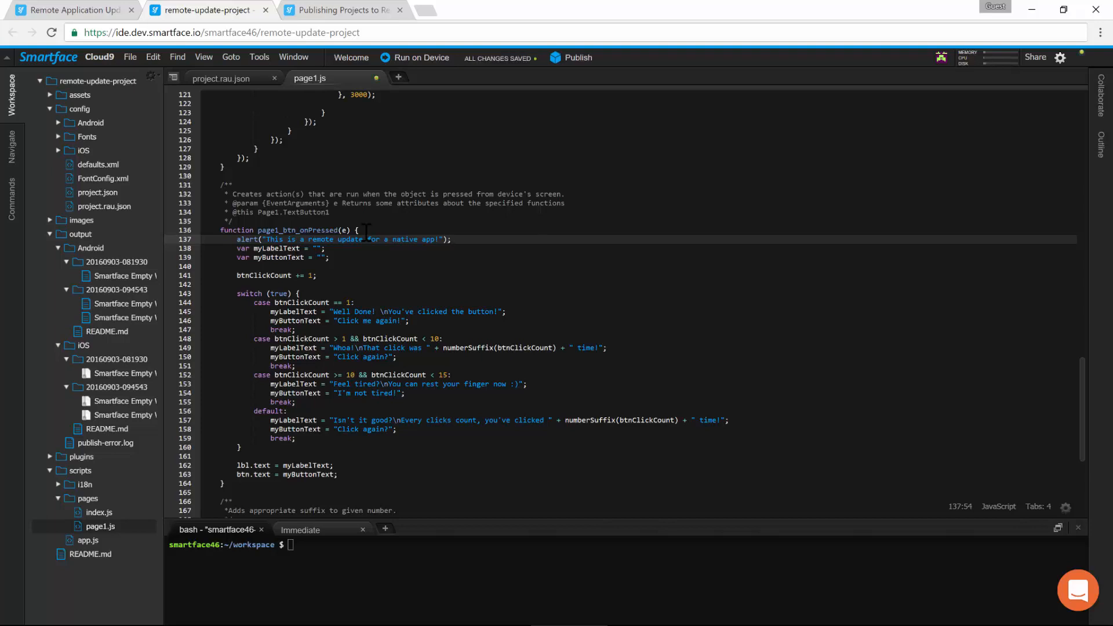
pyautogui.click(230, 79)
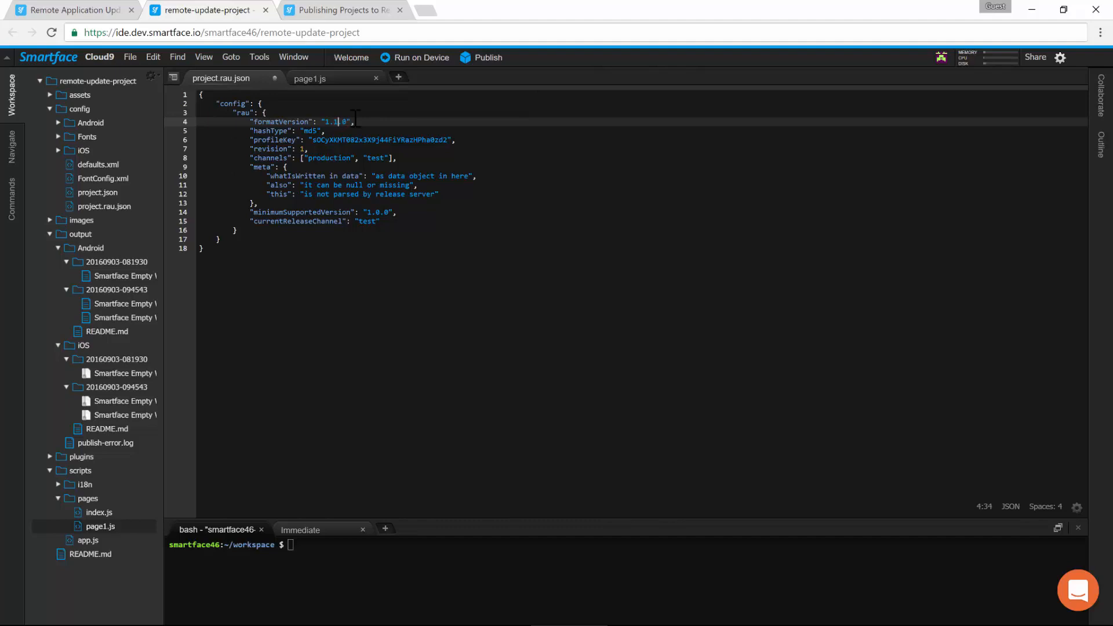
# Save version 1.1.0 and bring up the Publish to Remote App Update summary.
pyautogui.press('Ctrl+s')
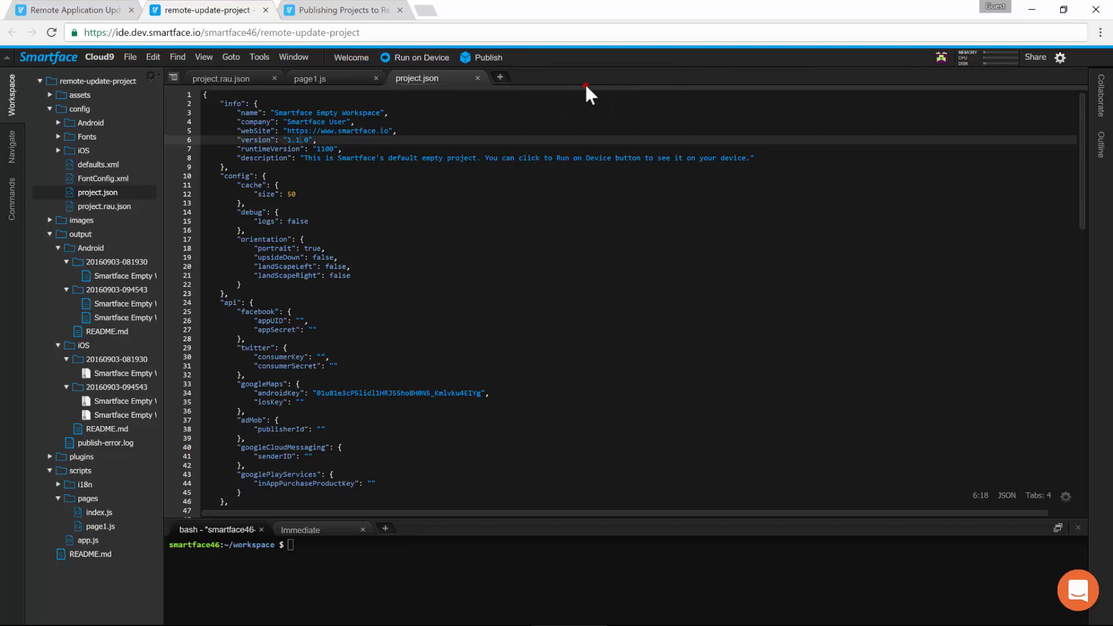
pyautogui.click(488, 58)
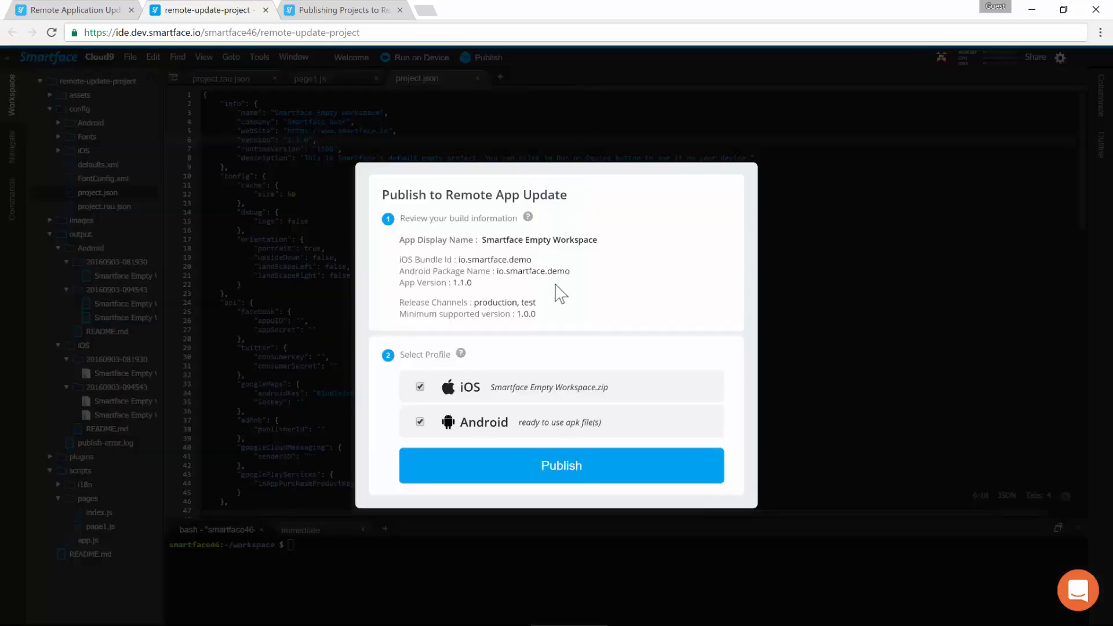
pyautogui.moveTo(520, 485)
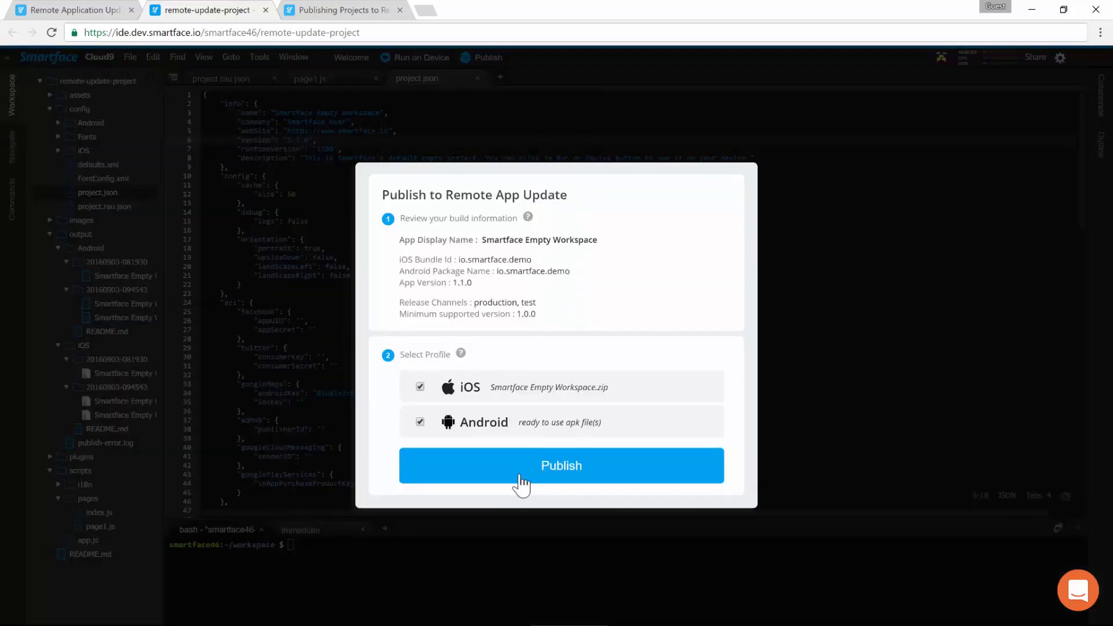
# Publish 1.1.0 for iOS and Android and return to the remote update profile page.
pyautogui.click(562, 467)
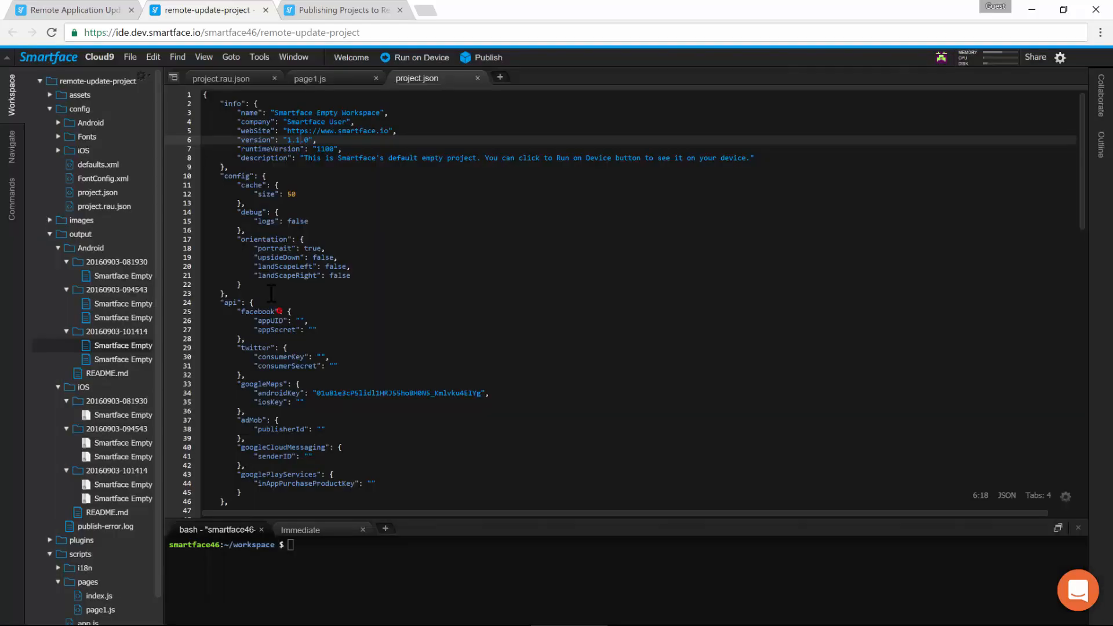
pyautogui.click(75, 10)
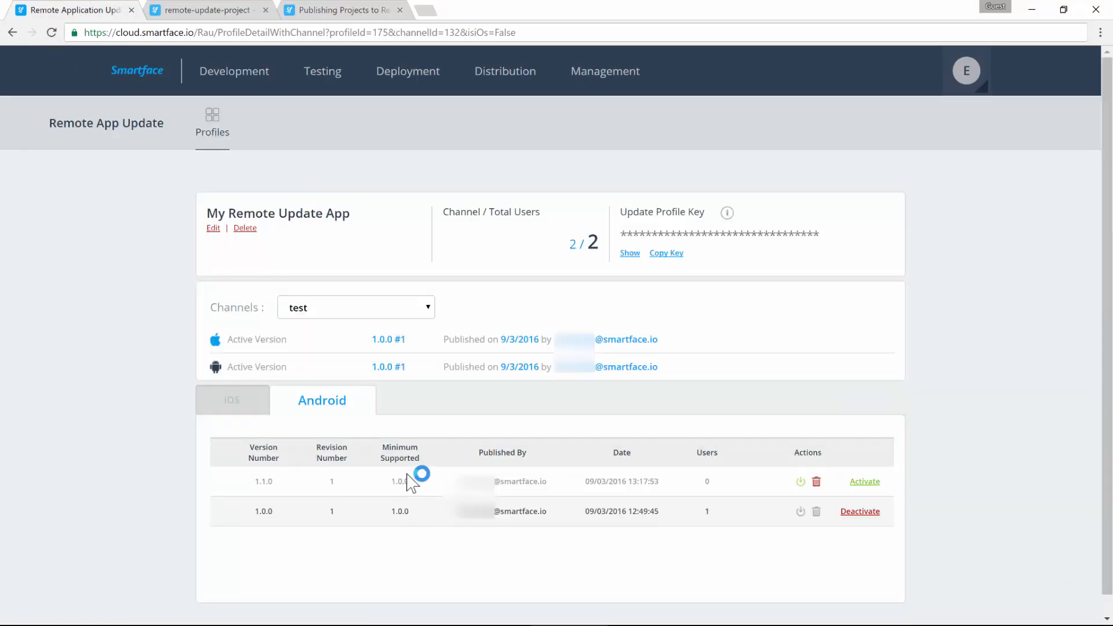
# Activate version 1.1.0 from the iOS list, confirming the version number 1.1.0.
pyautogui.click(232, 400)
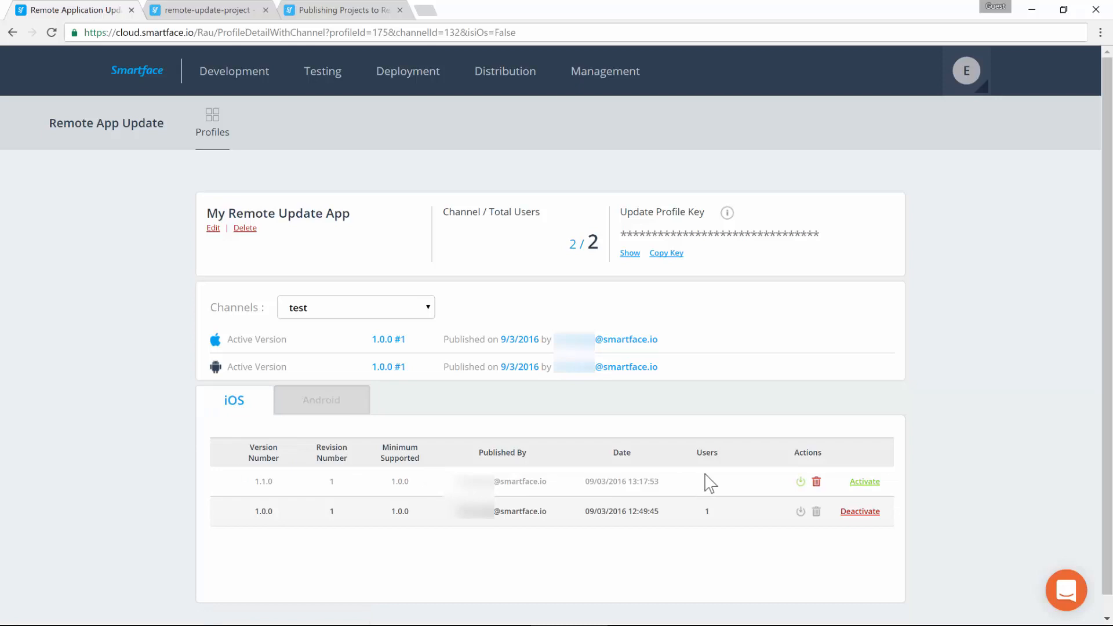
pyautogui.click(864, 481)
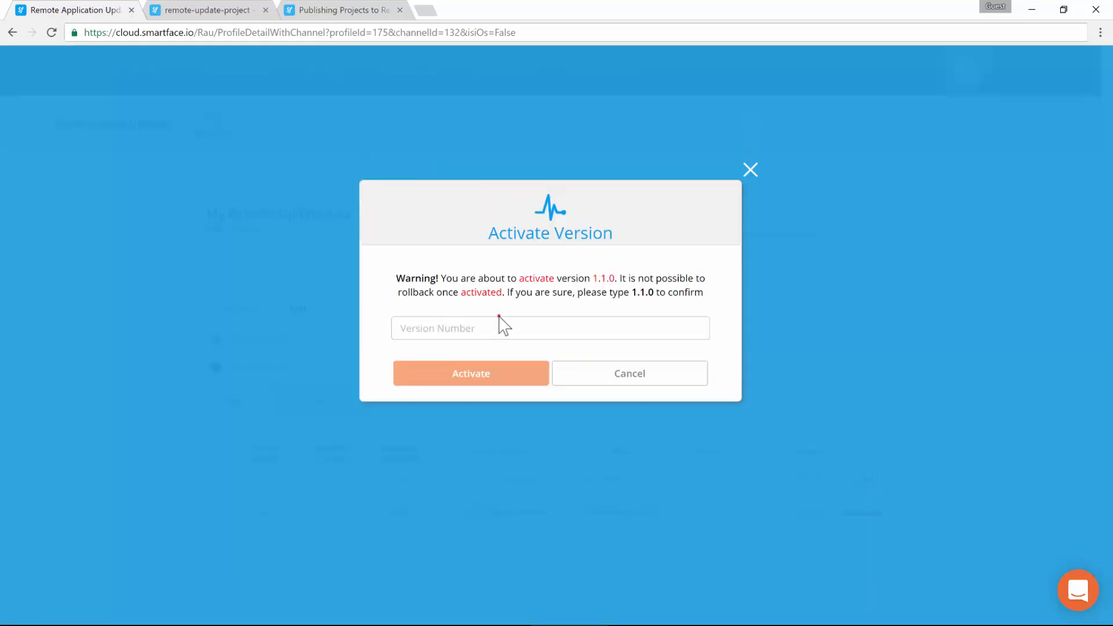
pyautogui.click(496, 366)
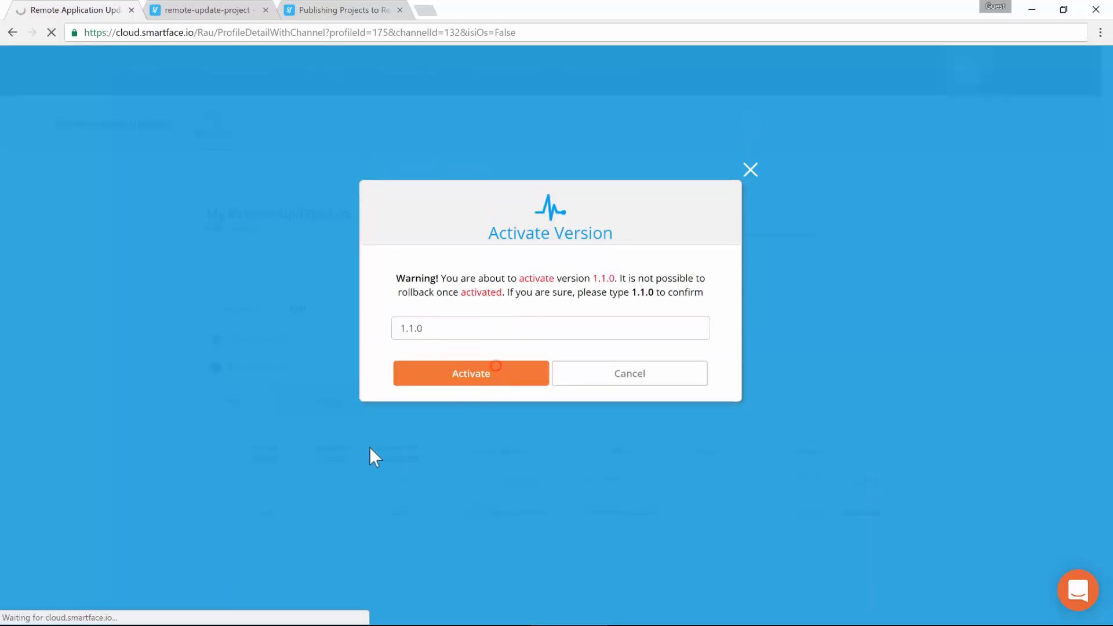
pyautogui.click(471, 373)
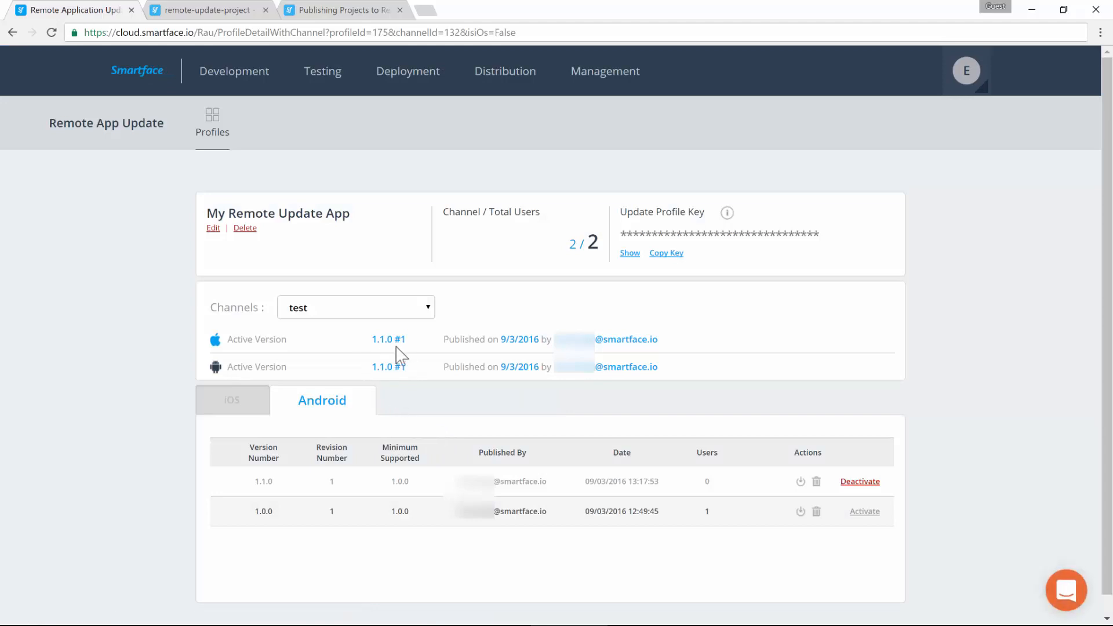
pyautogui.moveTo(387, 365)
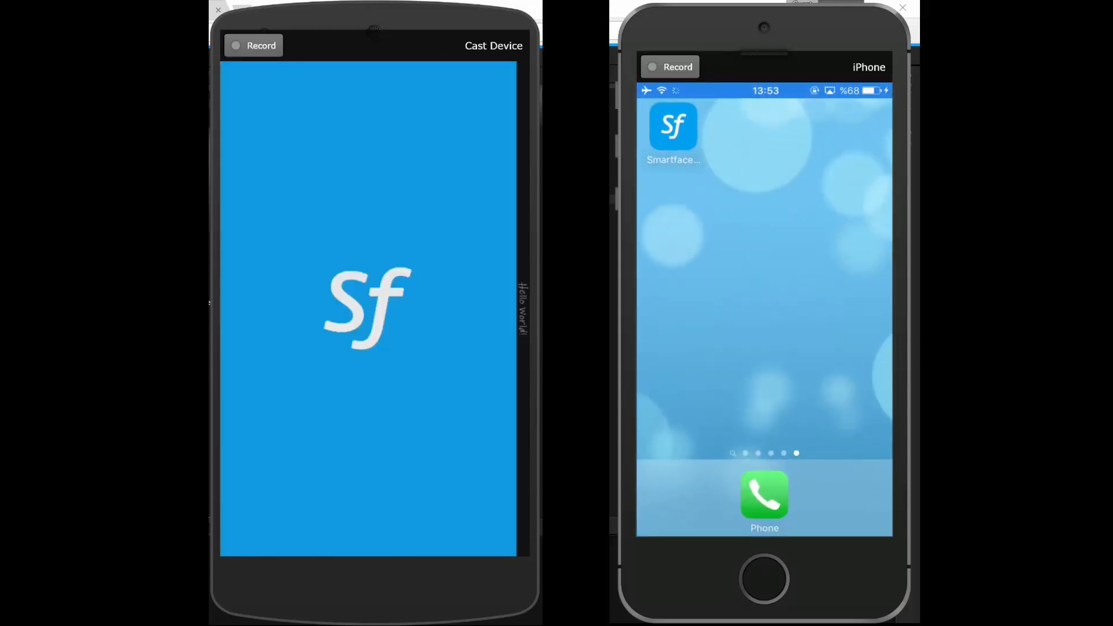
# Launch the updated app on iPhone, dismiss the data alert, and tap Android's red Click me! button.
pyautogui.click(673, 126)
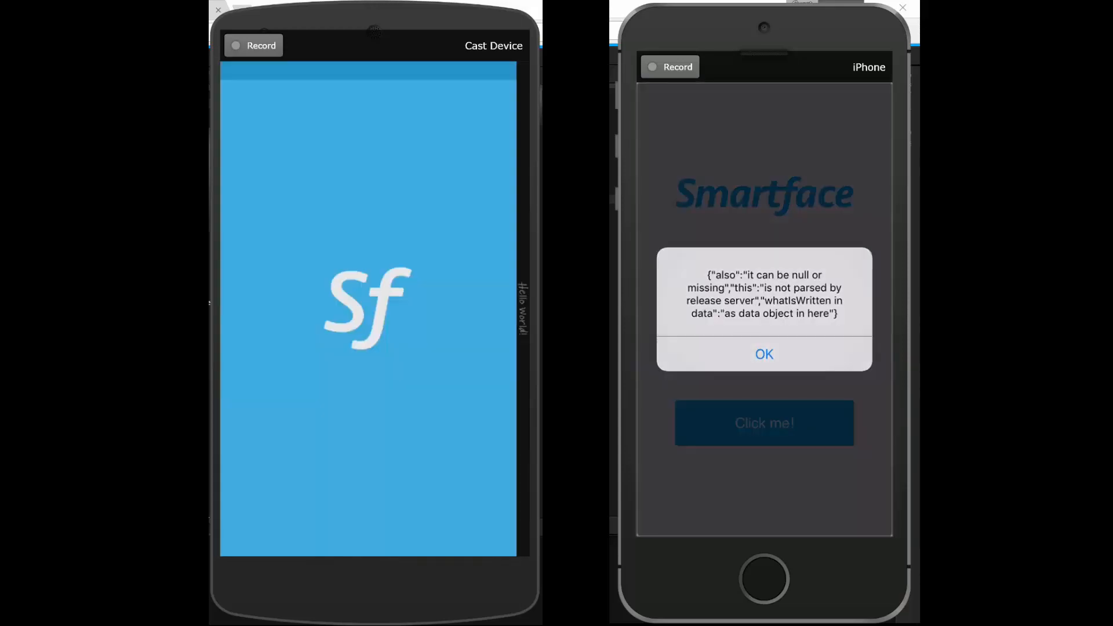
pyautogui.click(764, 355)
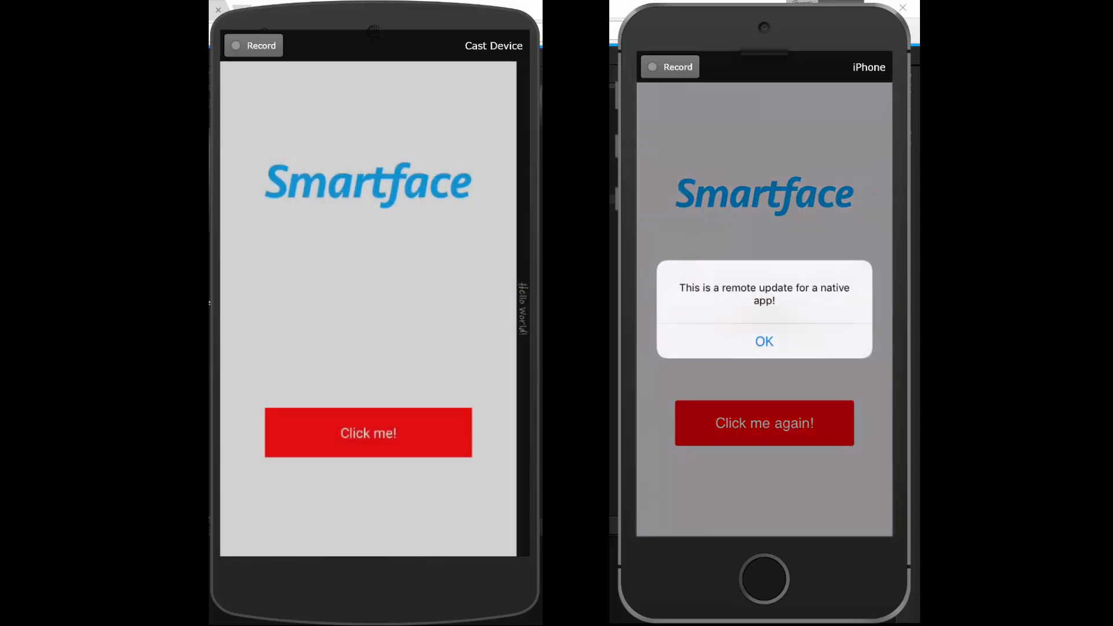
pyautogui.click(368, 432)
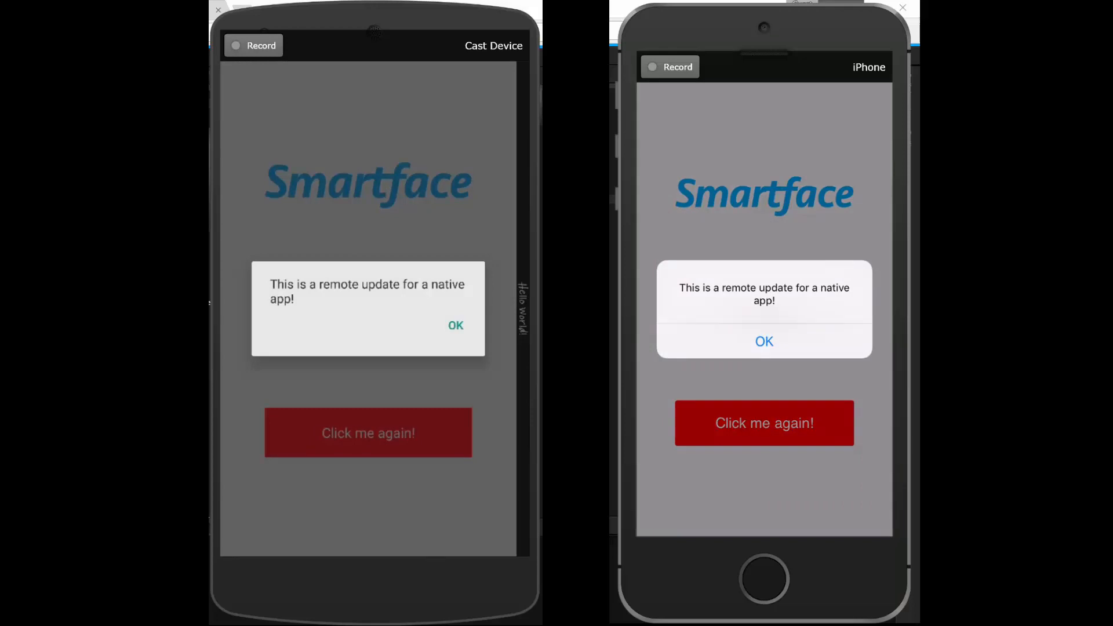